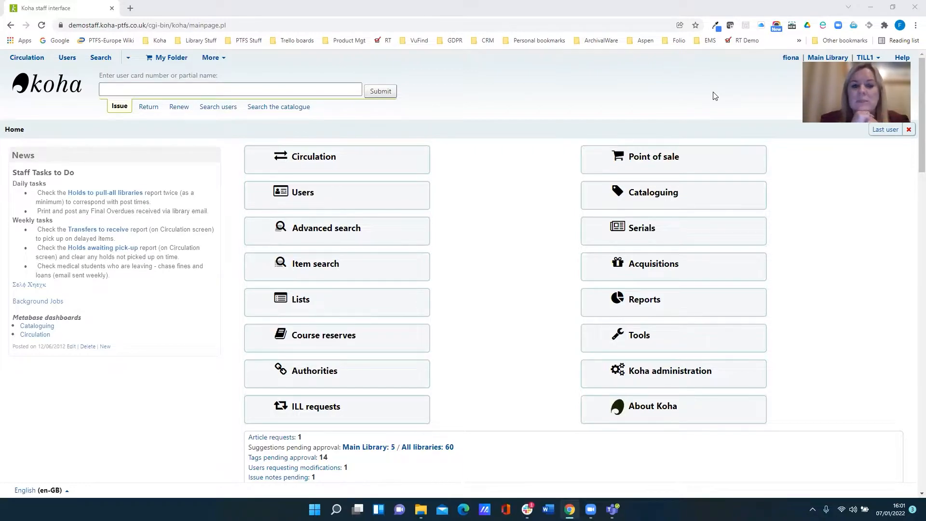
pyautogui.moveTo(678, 113)
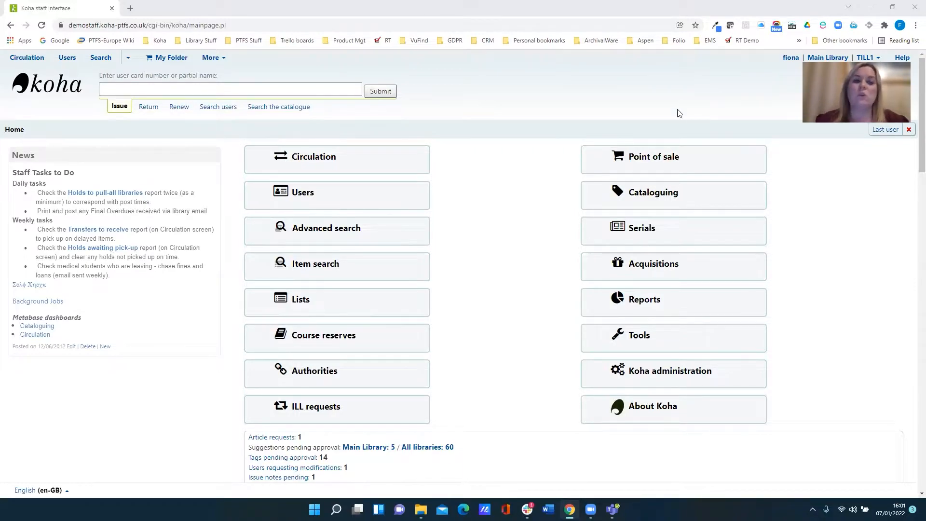
pyautogui.moveTo(483, 264)
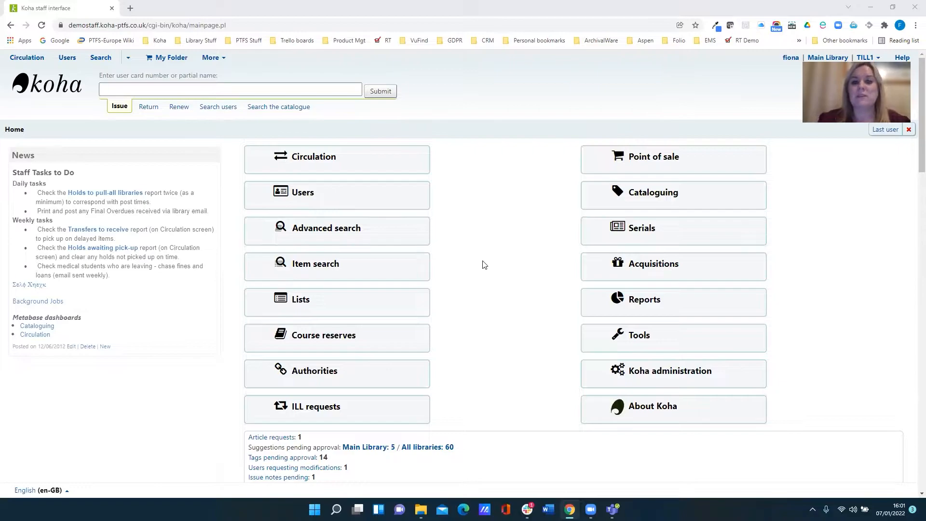
pyautogui.moveTo(480, 271)
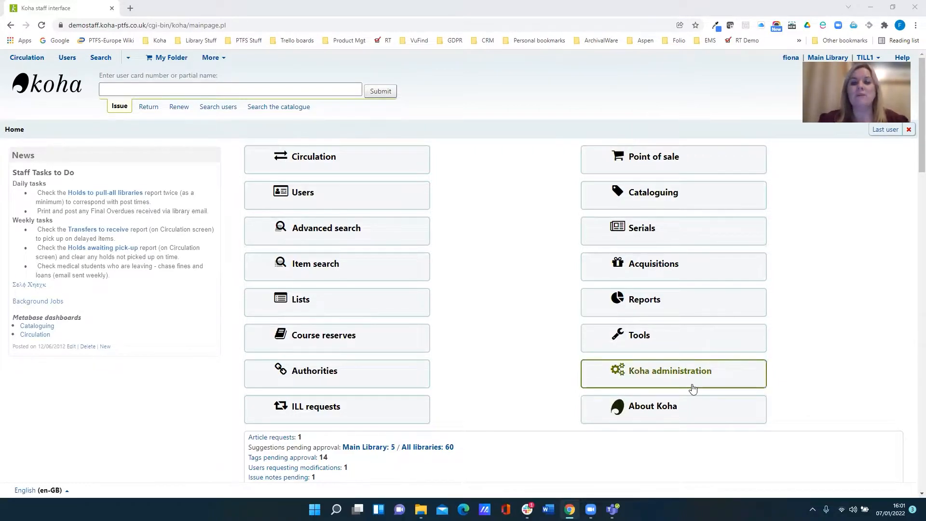
# Go to administration and bring up the Web services system preferences
pyautogui.click(672, 371)
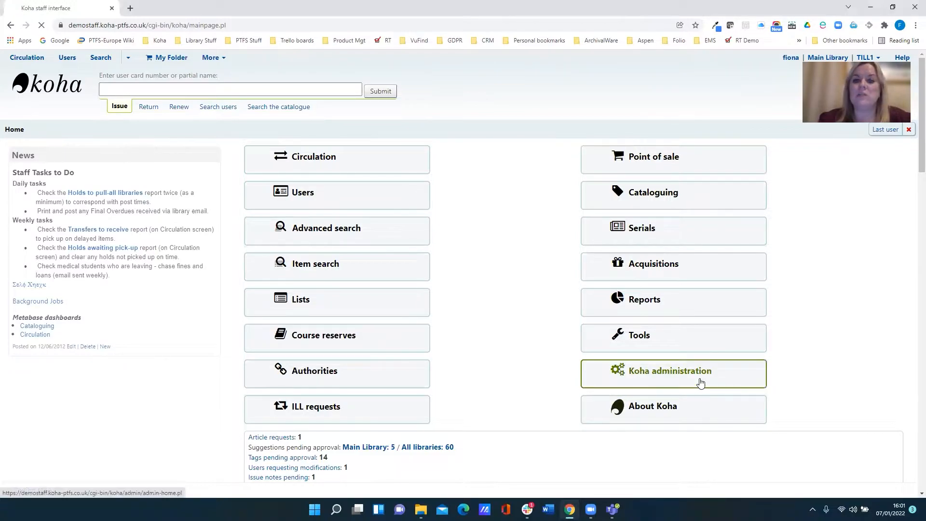
pyautogui.click(671, 370)
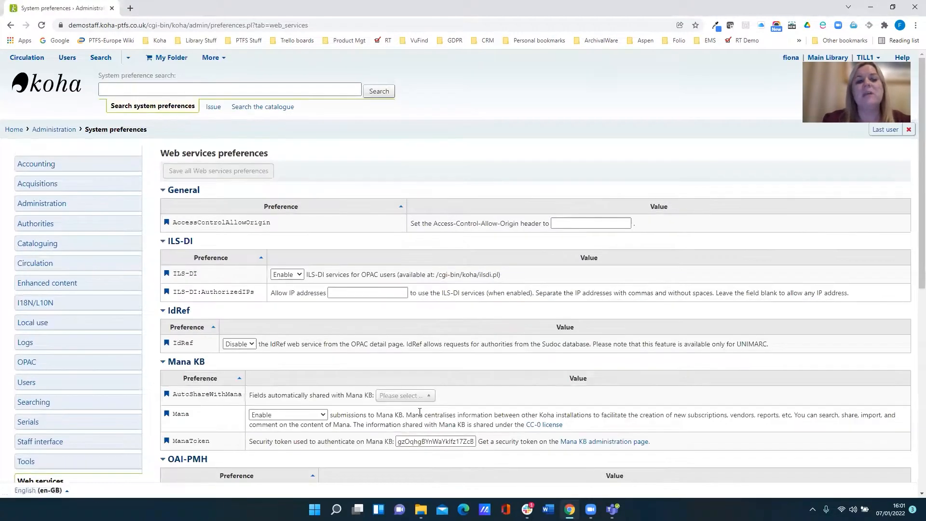
pyautogui.scroll(-3)
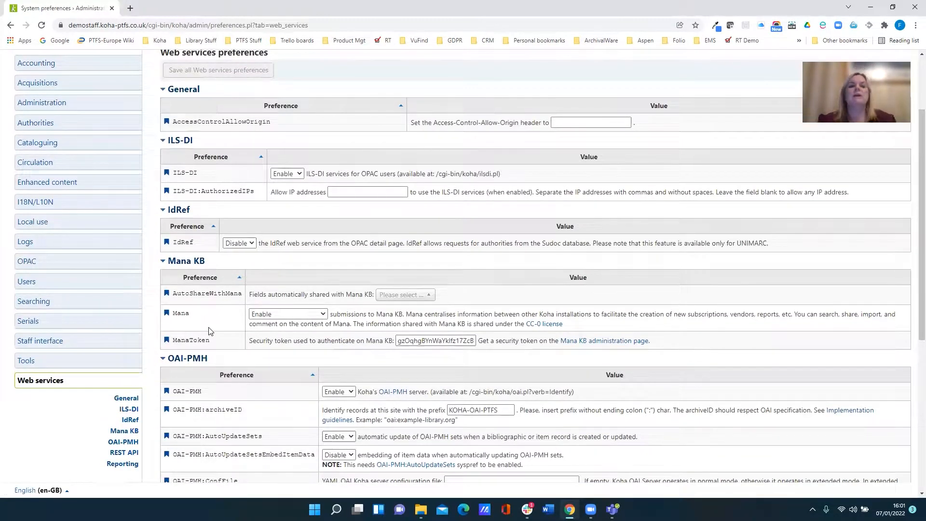
pyautogui.moveTo(209, 322)
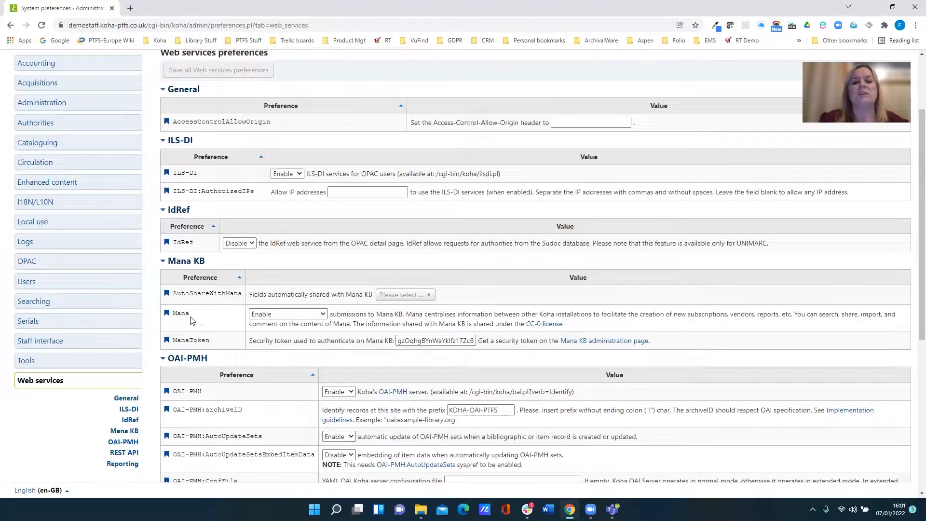
# Review the Mana KB preference choices and leave it set to Enable
pyautogui.doubleClick(180, 312)
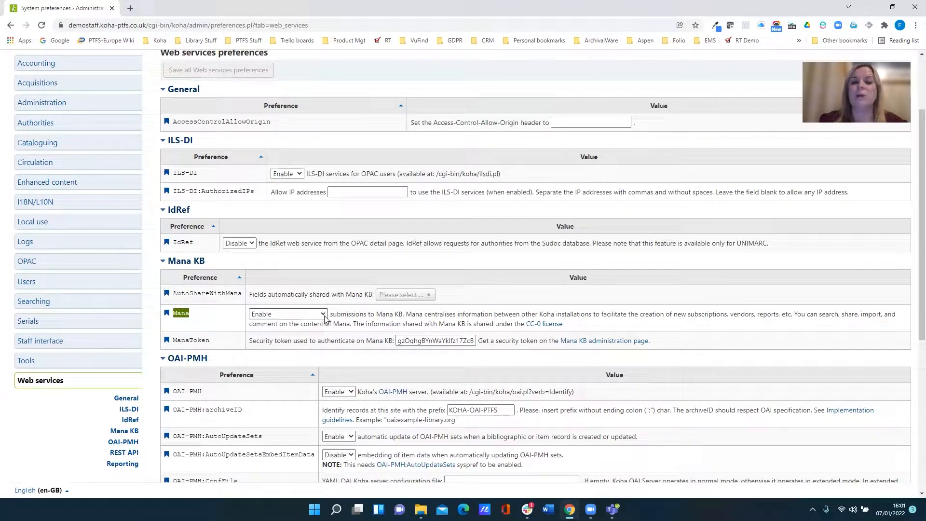
pyautogui.click(288, 314)
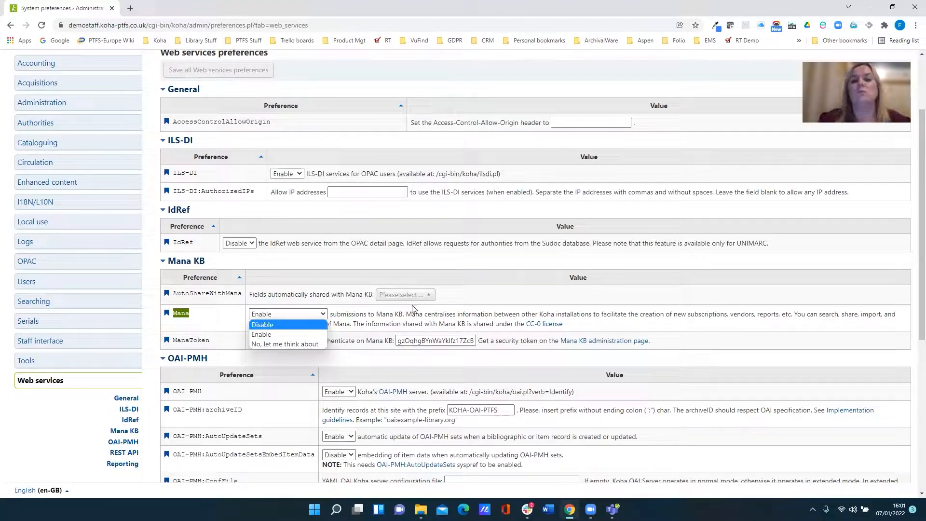
pyautogui.click(287, 314)
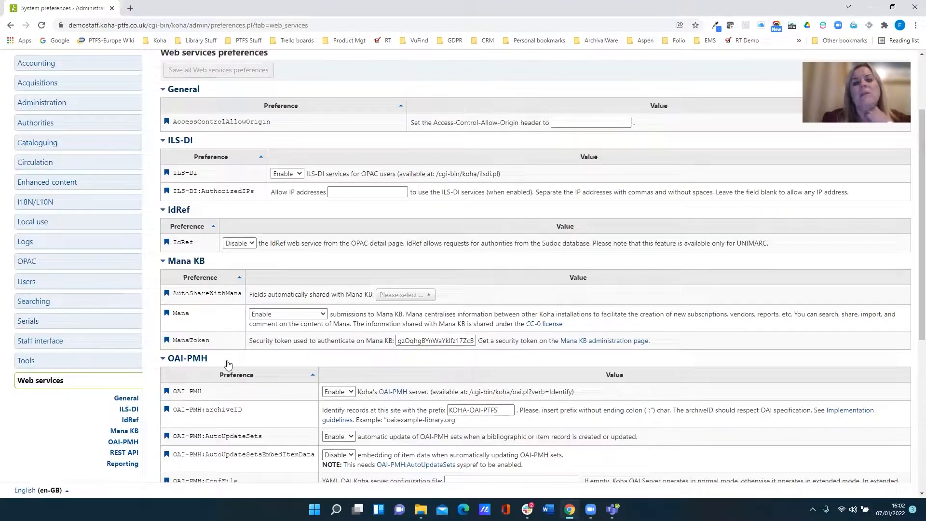
pyautogui.moveTo(157, 345)
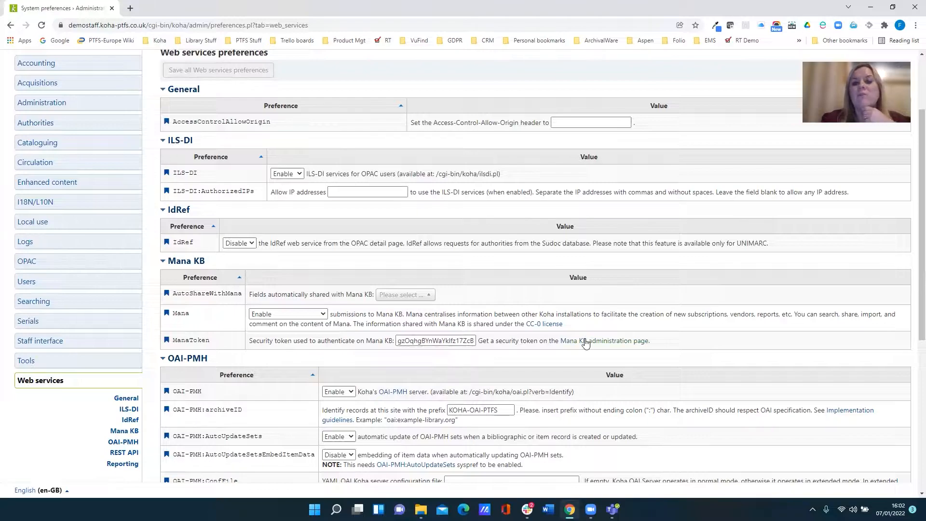
# Open the Mana KB administration link in a new tab
pyautogui.rightClick(604, 341)
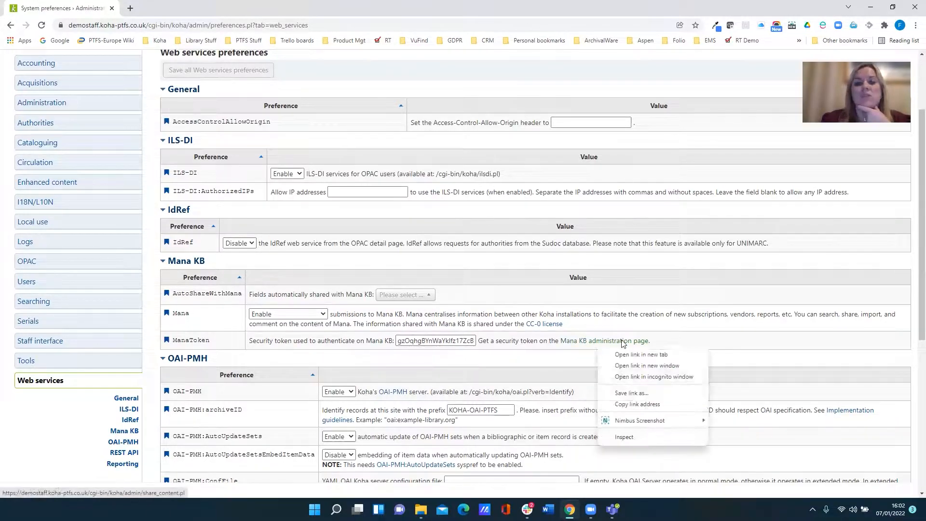
pyautogui.click(641, 355)
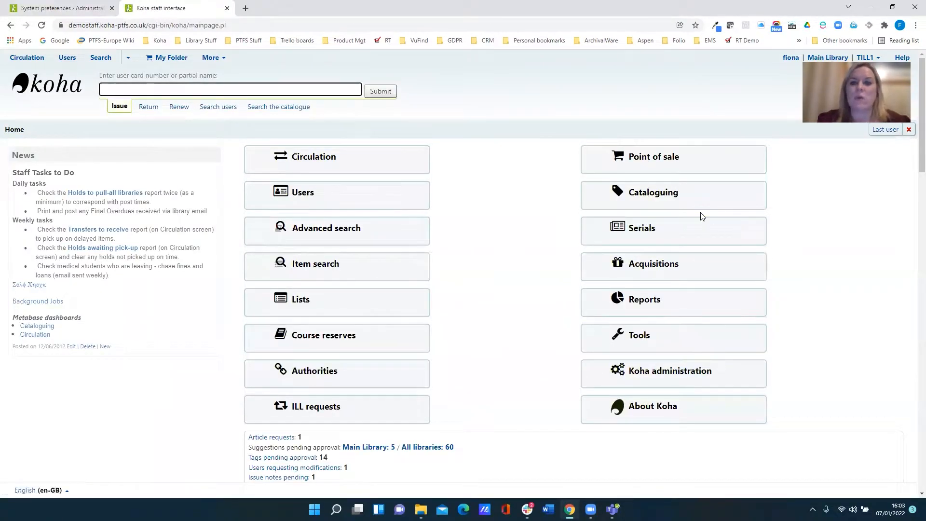
pyautogui.moveTo(645, 240)
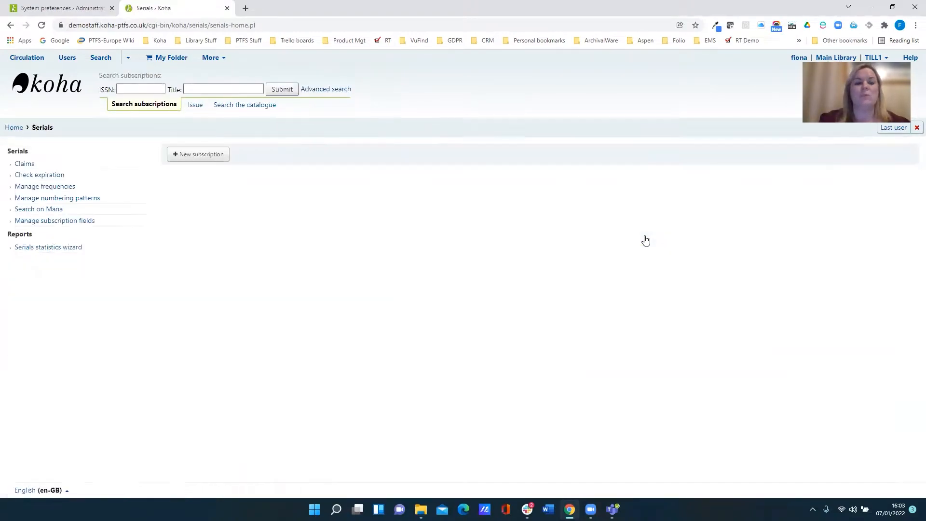
pyautogui.moveTo(7, 217)
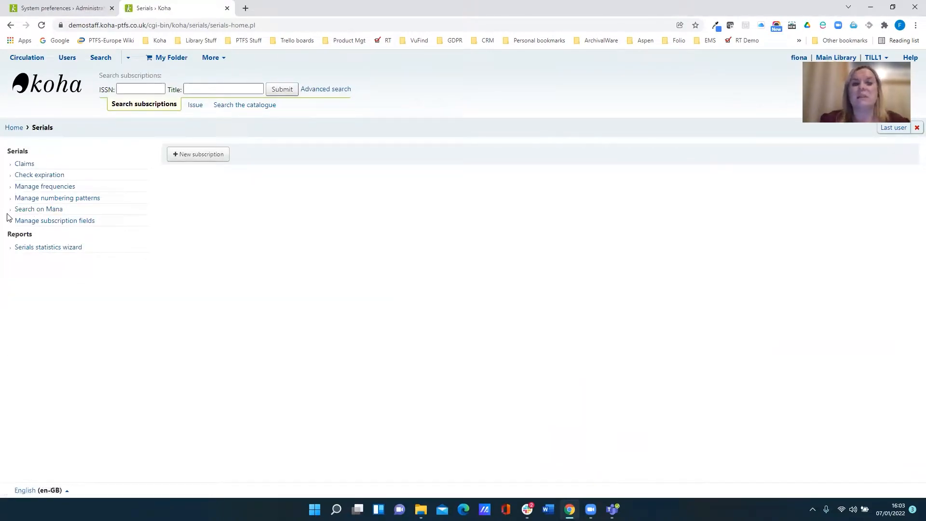
pyautogui.moveTo(39, 208)
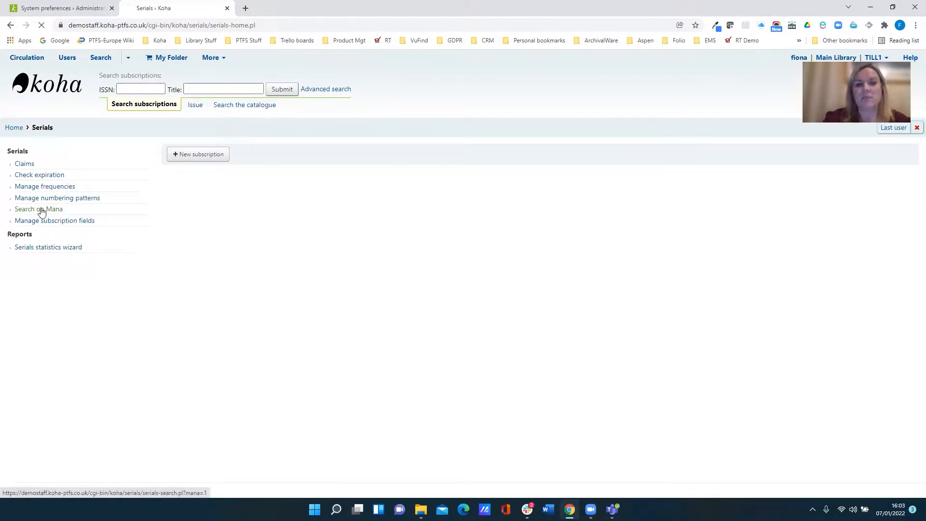
# Search Mana subscriptions for the title 'indian' and look through the 15 results
pyautogui.click(39, 208)
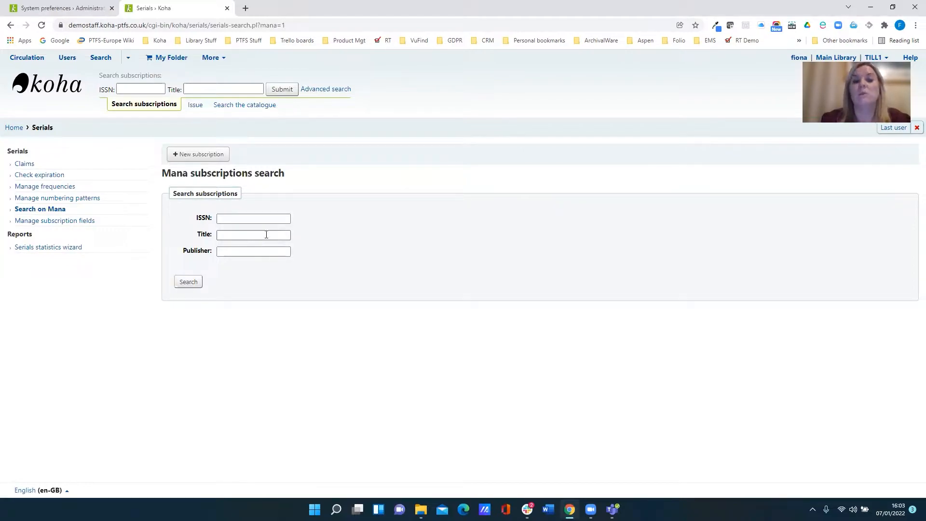
pyautogui.write('indi')
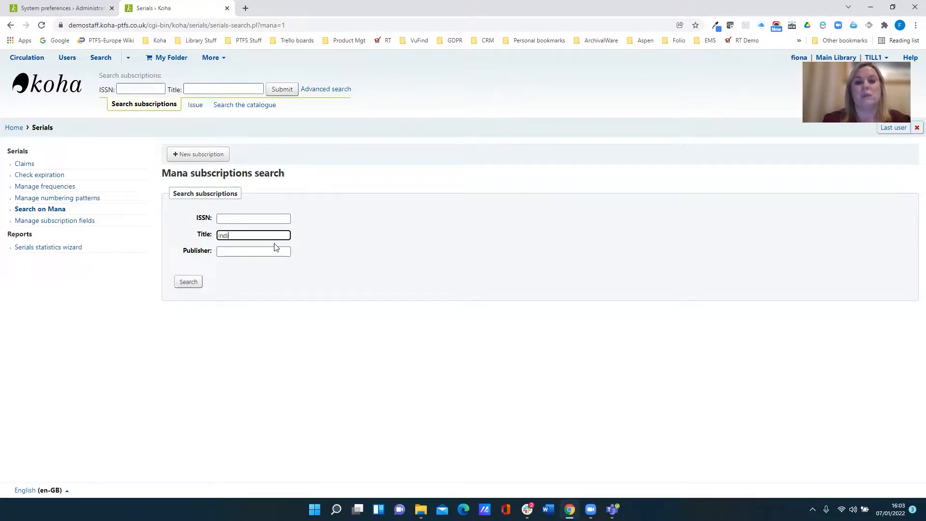
pyautogui.click(188, 281)
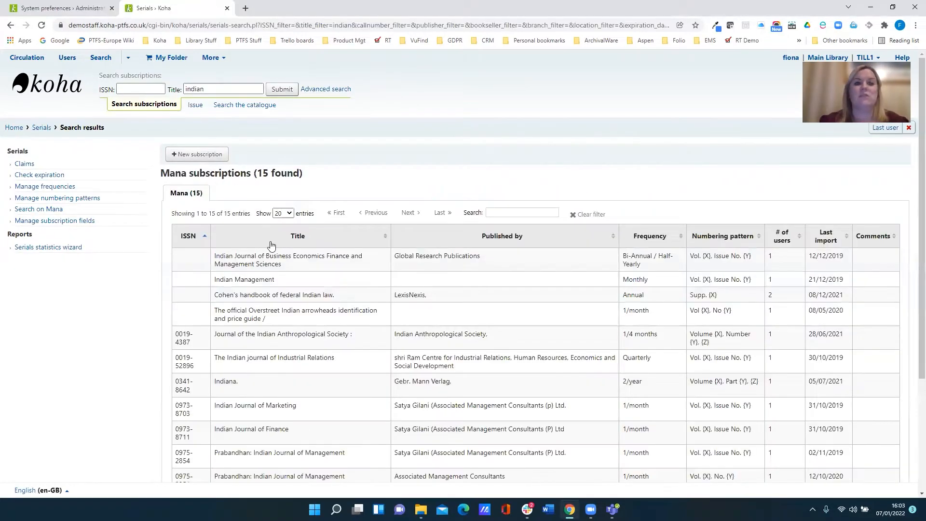
pyautogui.scroll(-3)
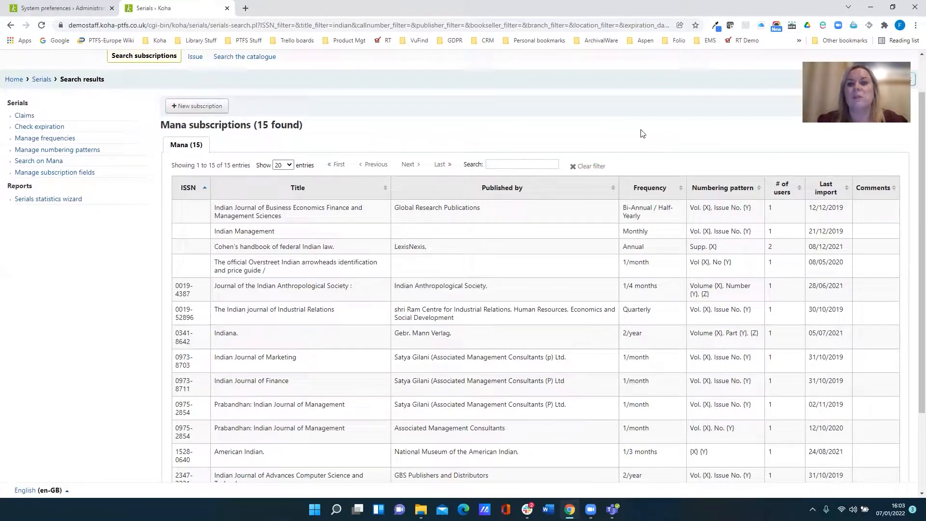
pyautogui.moveTo(640, 136)
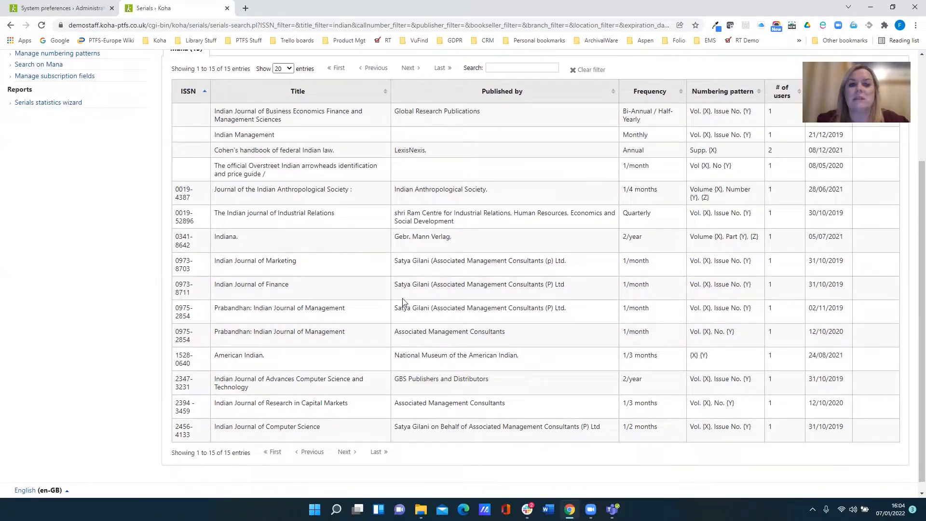
pyautogui.moveTo(560, 295)
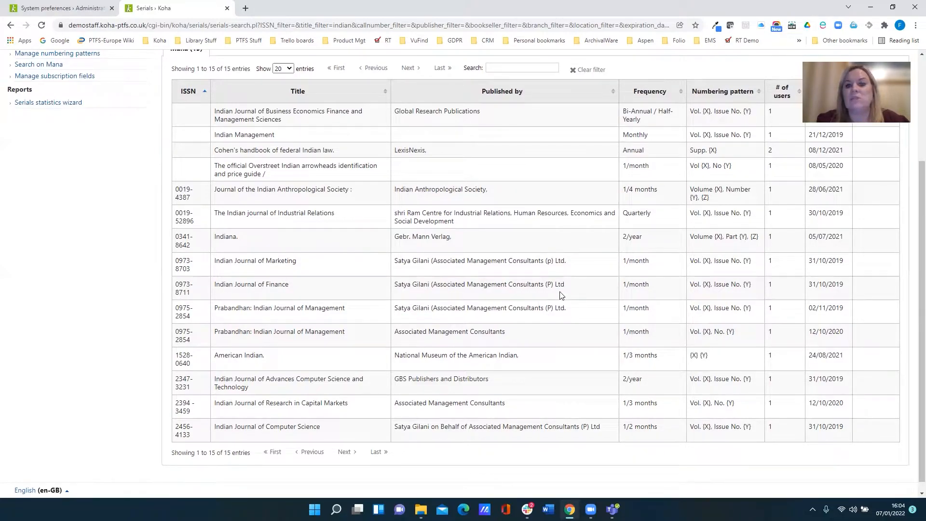
pyautogui.moveTo(703, 293)
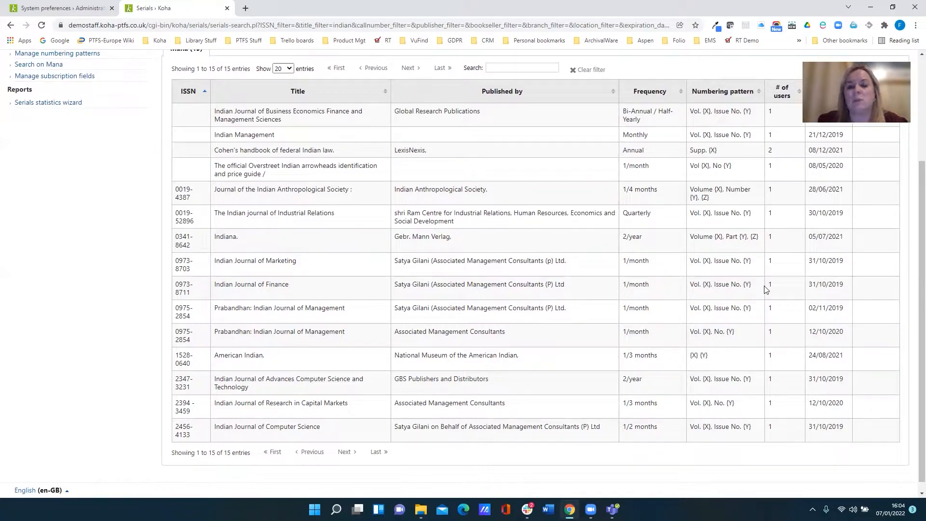
pyautogui.scroll(3)
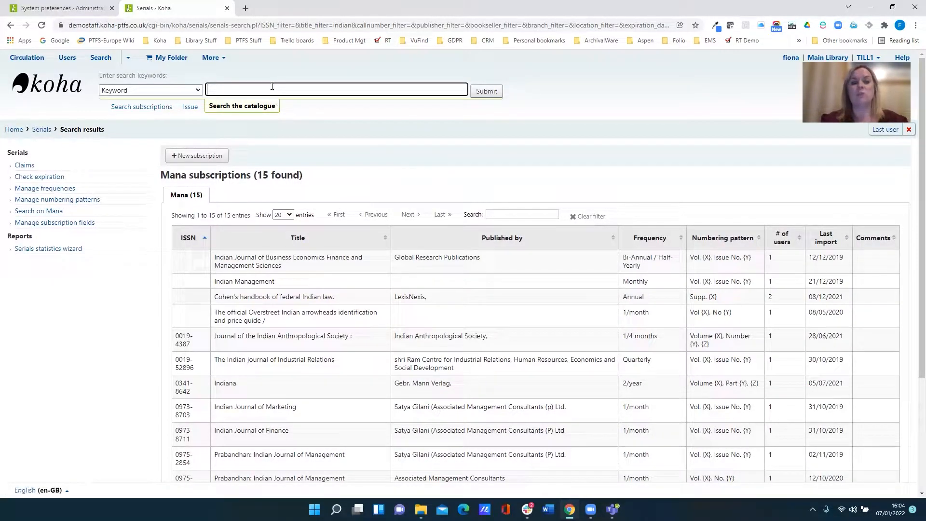
# Search the catalogue for 'piano magazine', open The Piano Magazine record and show its New options
pyautogui.write('piano maga')
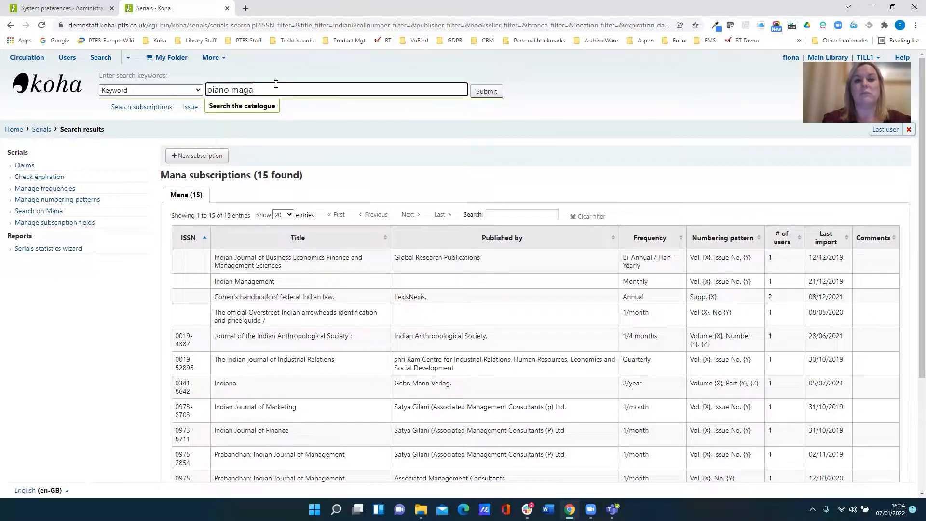
pyautogui.write('zine')
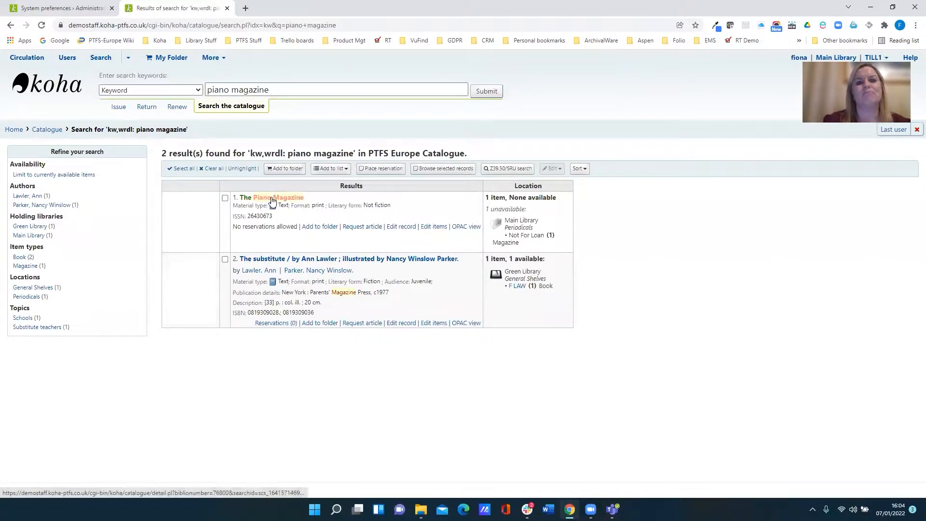
pyautogui.click(272, 197)
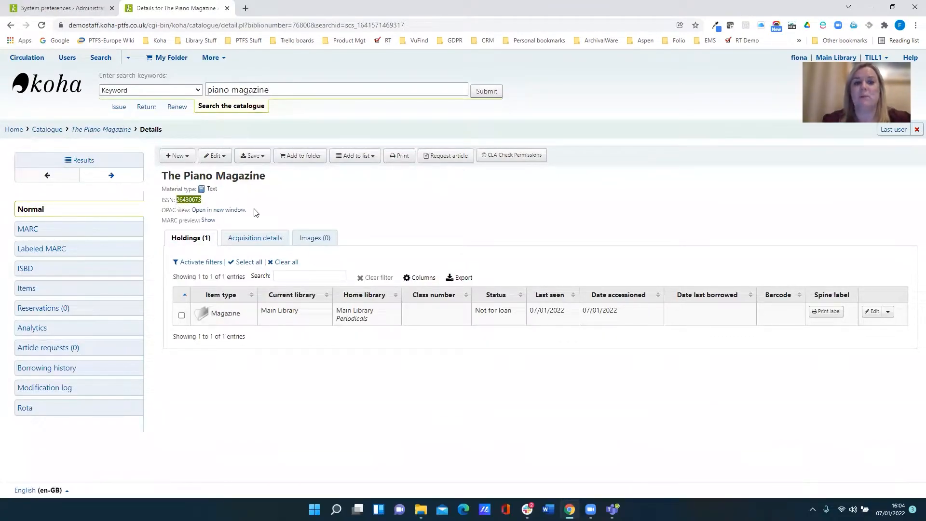
pyautogui.click(176, 155)
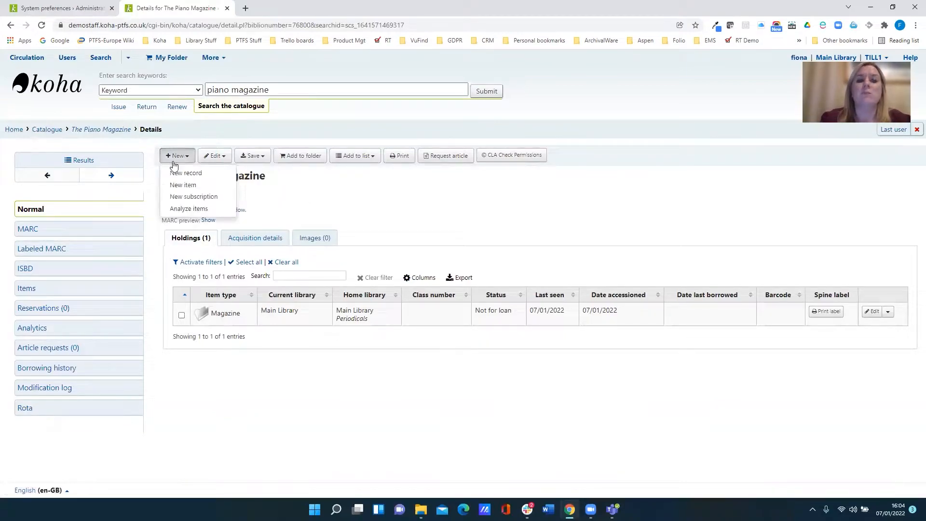
# Start a new subscription and continue to step 2 without linking a vendor
pyautogui.click(194, 196)
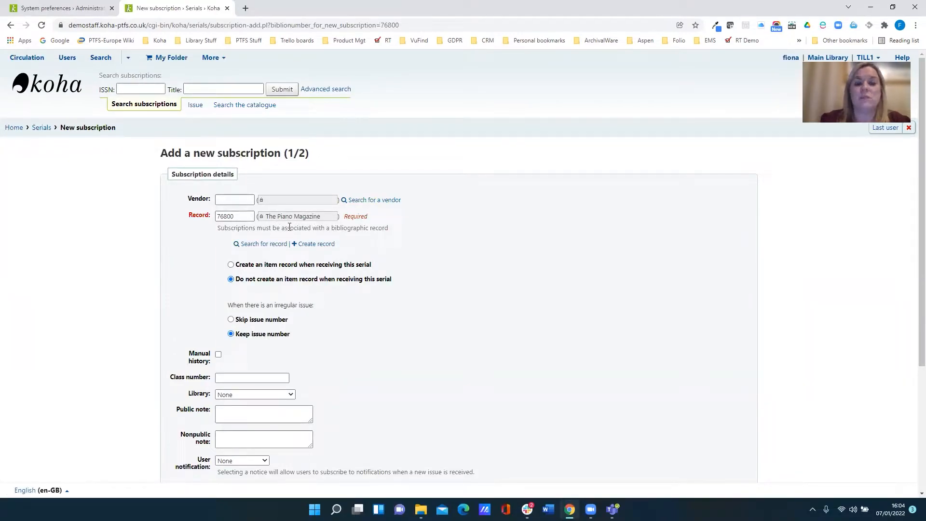
pyautogui.scroll(-3)
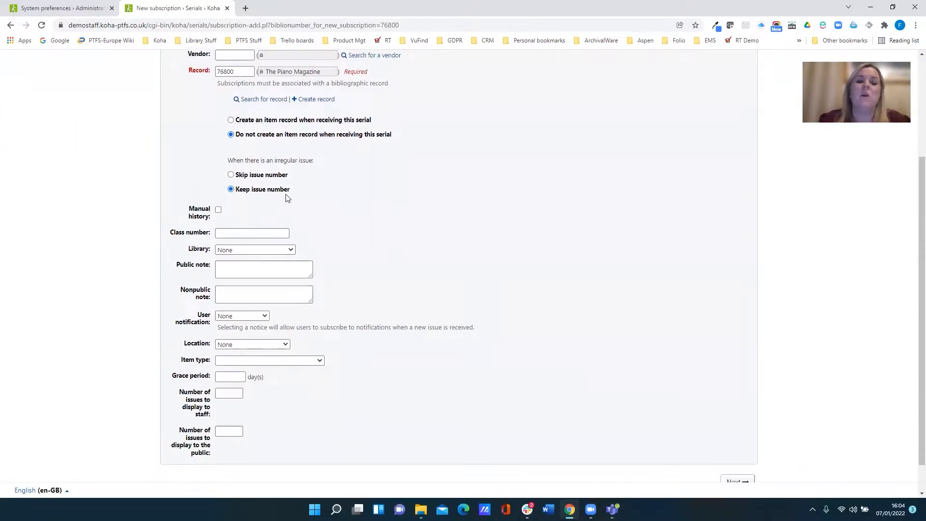
pyautogui.moveTo(389, 335)
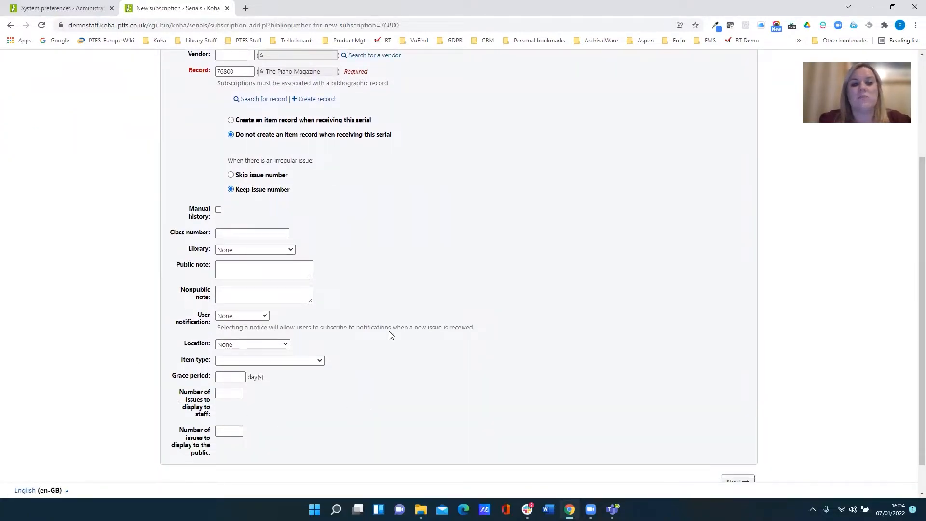
pyautogui.moveTo(308, 312)
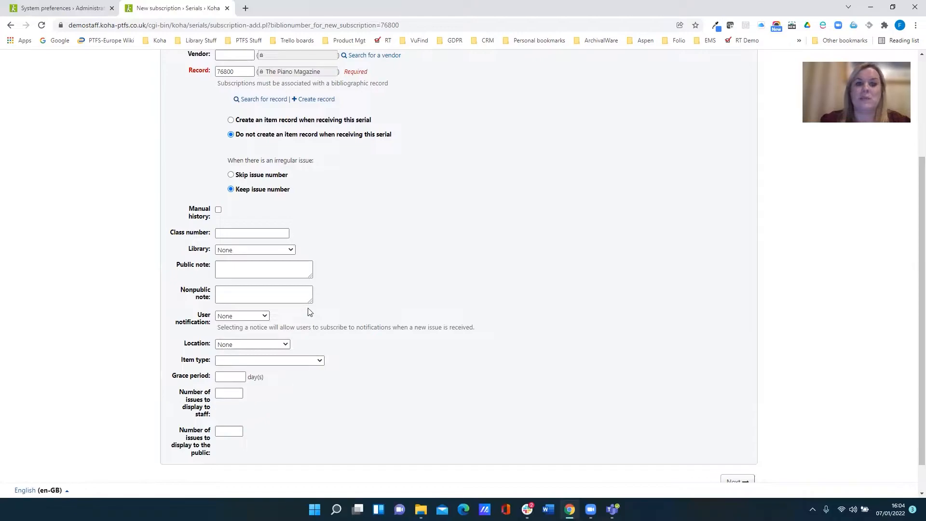
pyautogui.scroll(-3)
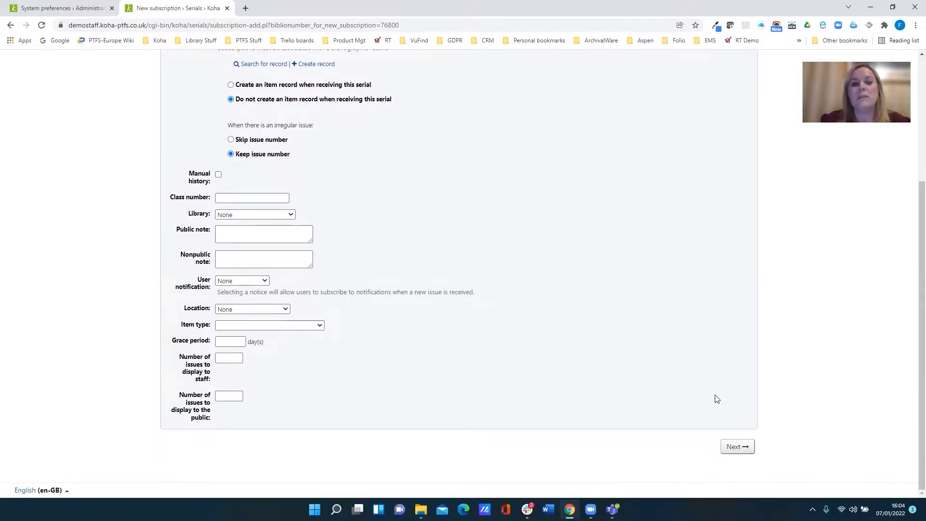
pyautogui.click(736, 446)
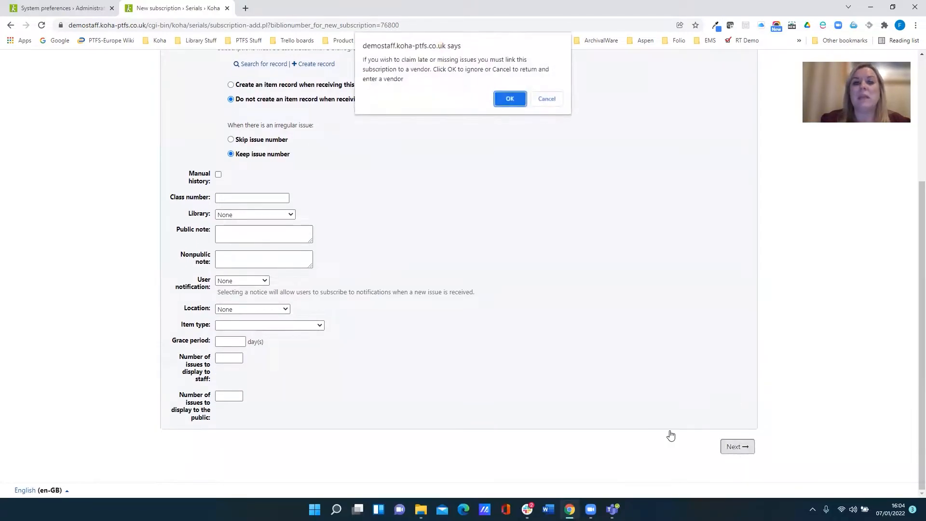
pyautogui.click(510, 99)
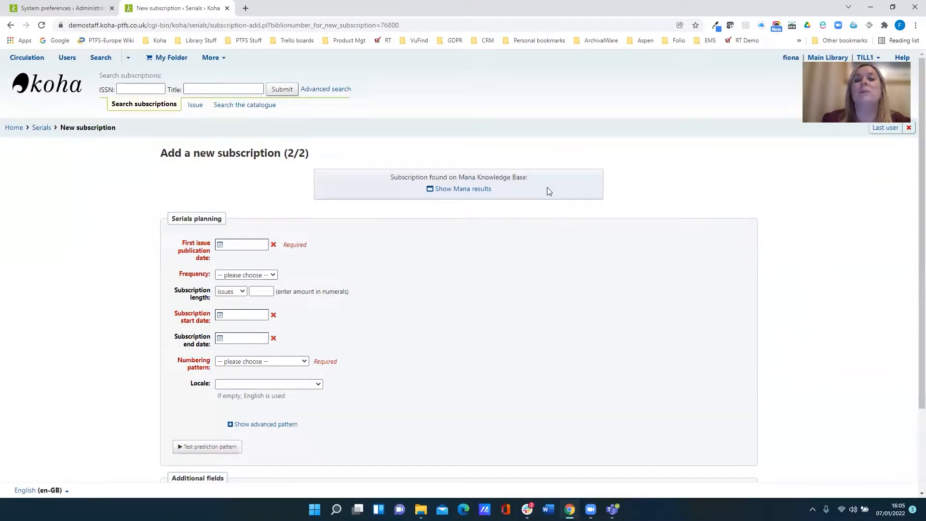
pyautogui.moveTo(463, 188)
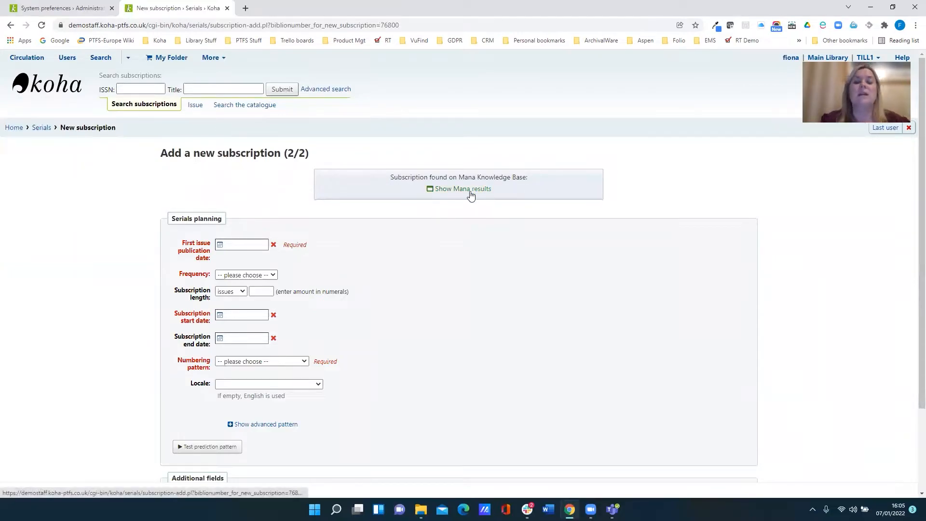
# Show the Mana results and import the matching subscription's frequency and numbering pattern
pyautogui.click(461, 188)
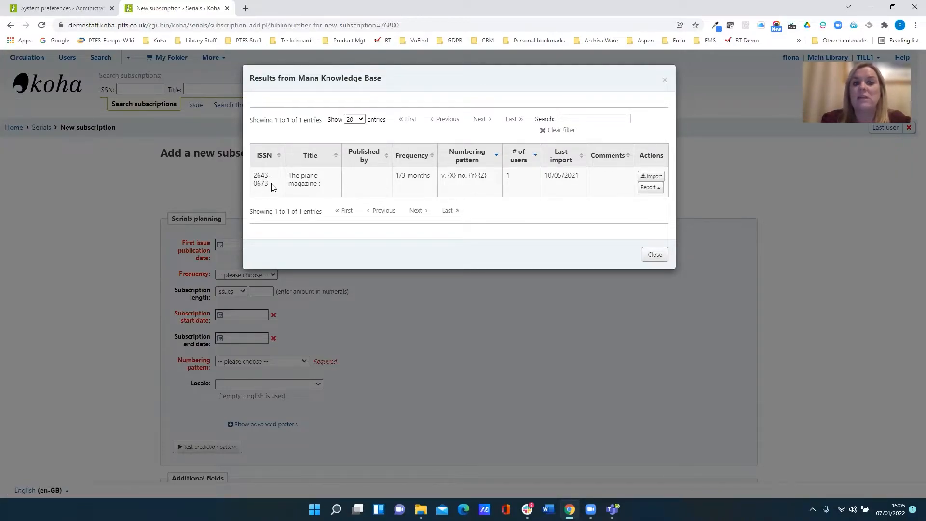
pyautogui.doubleClick(261, 179)
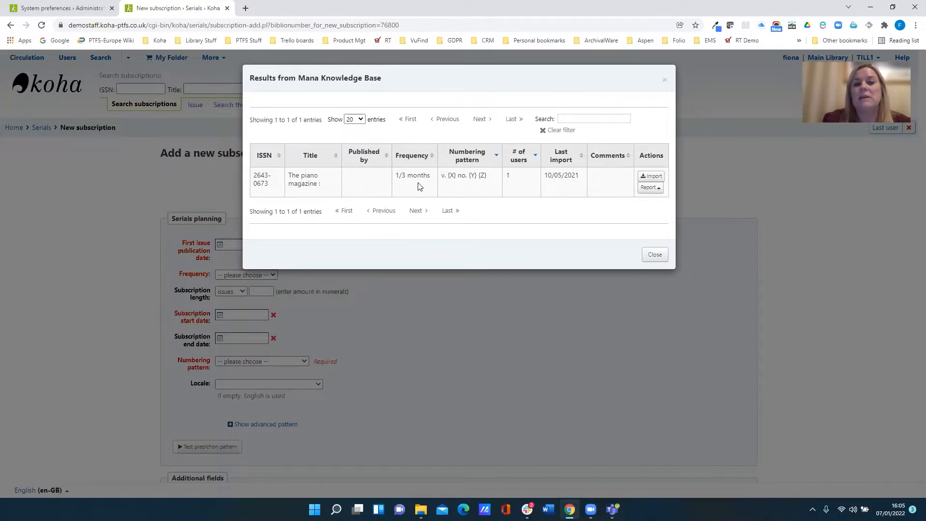
pyautogui.moveTo(399, 189)
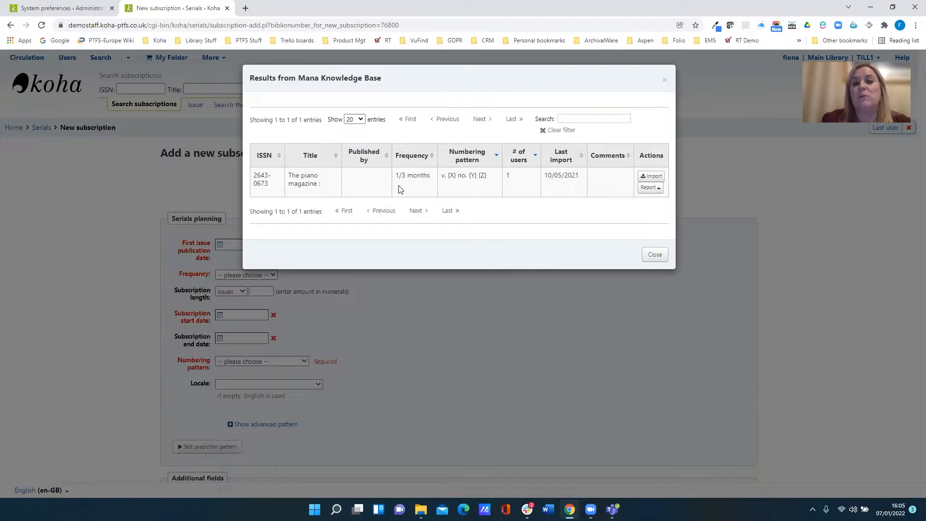
pyautogui.moveTo(417, 164)
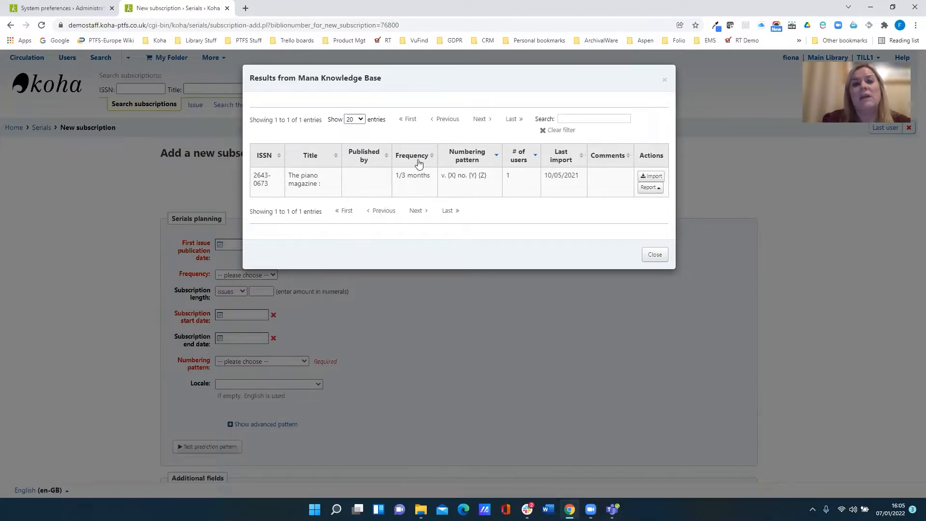
pyautogui.moveTo(465, 185)
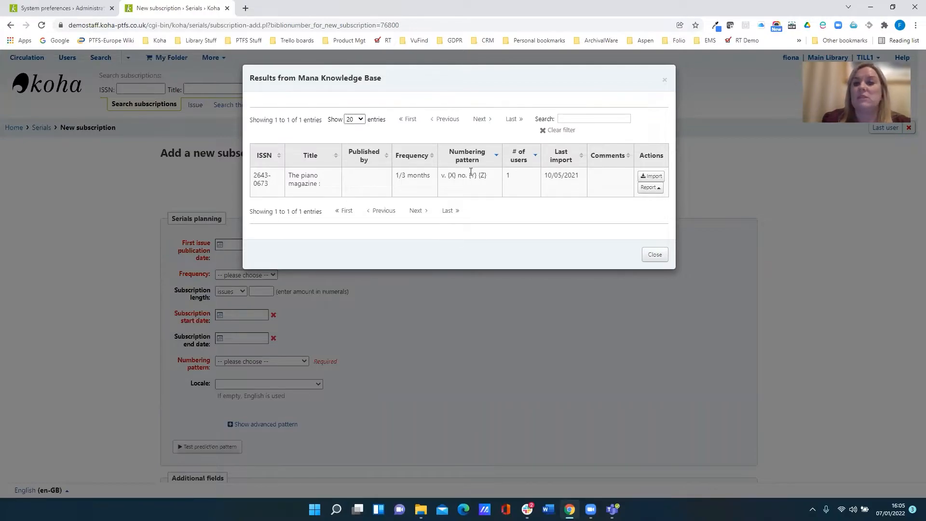
pyautogui.moveTo(480, 172)
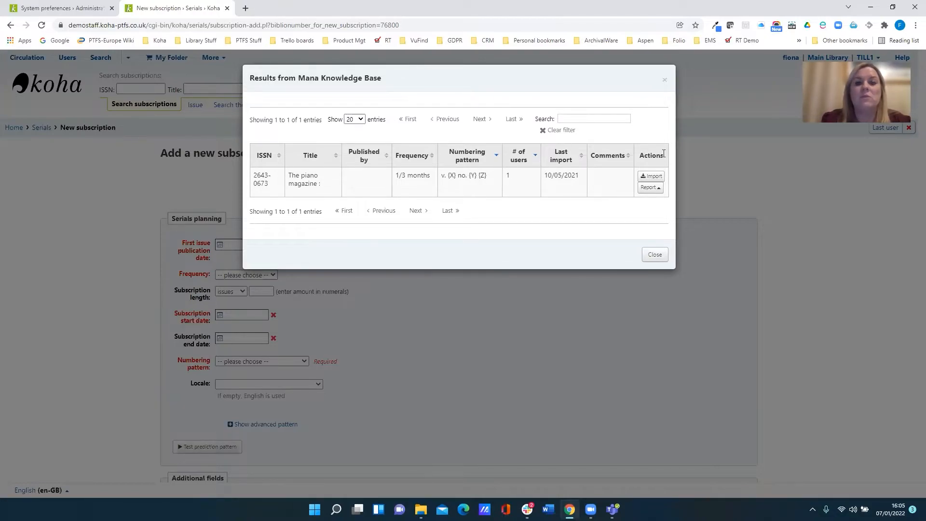
pyautogui.click(650, 176)
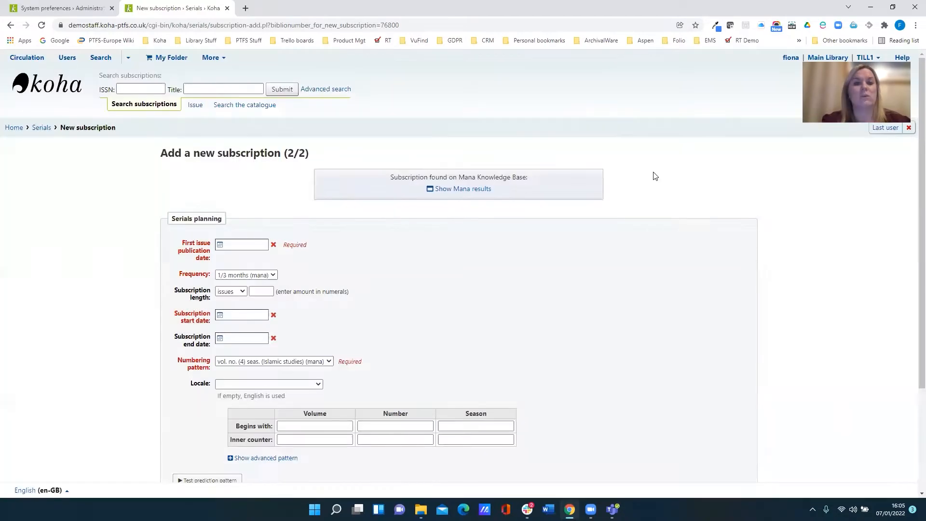
# Scroll down to the imported pattern's empty Volume, Number and Season fields
pyautogui.scroll(-3)
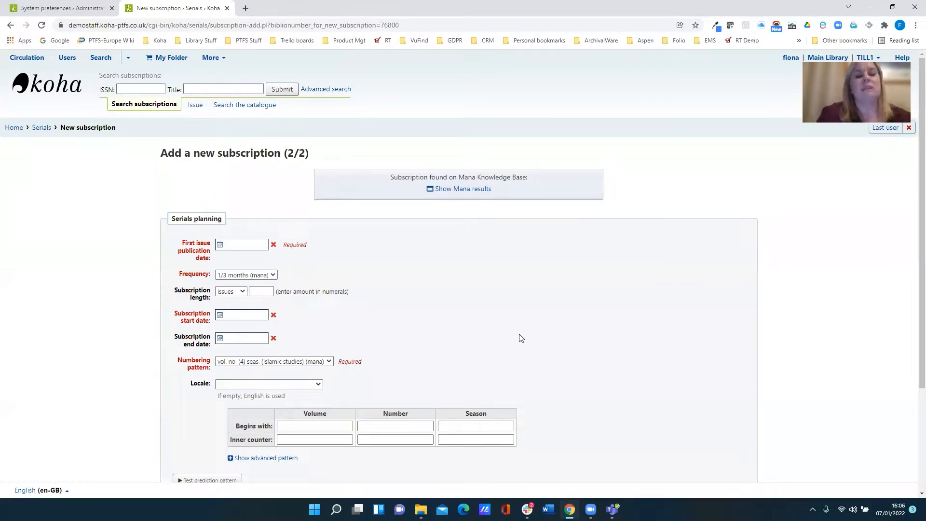
pyautogui.moveTo(520, 345)
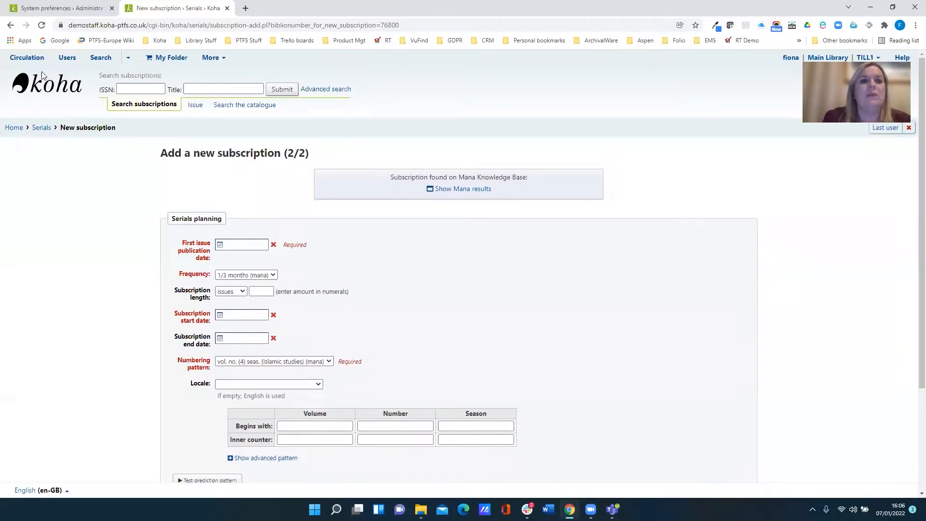
pyautogui.moveTo(46, 83)
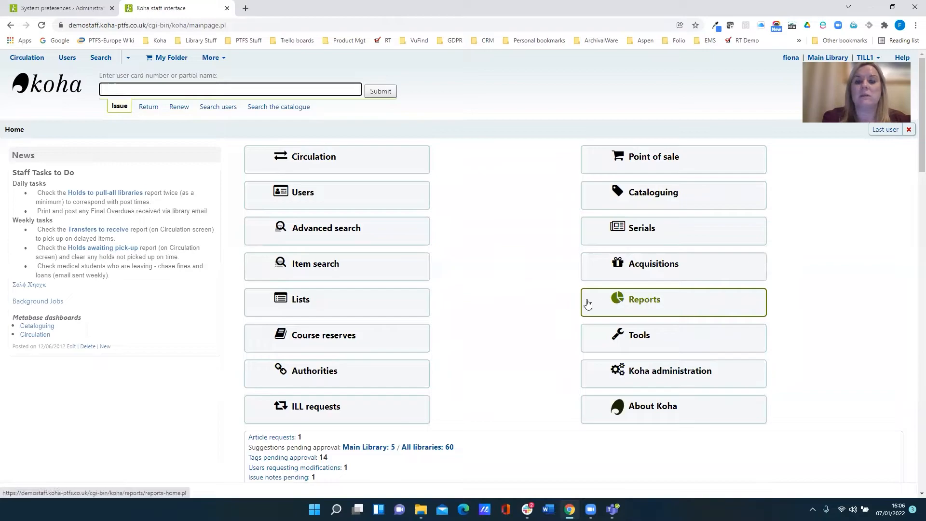
# Go to Reports, open the saved reports list and choose Share for the Complete ShelfList report
pyautogui.click(644, 303)
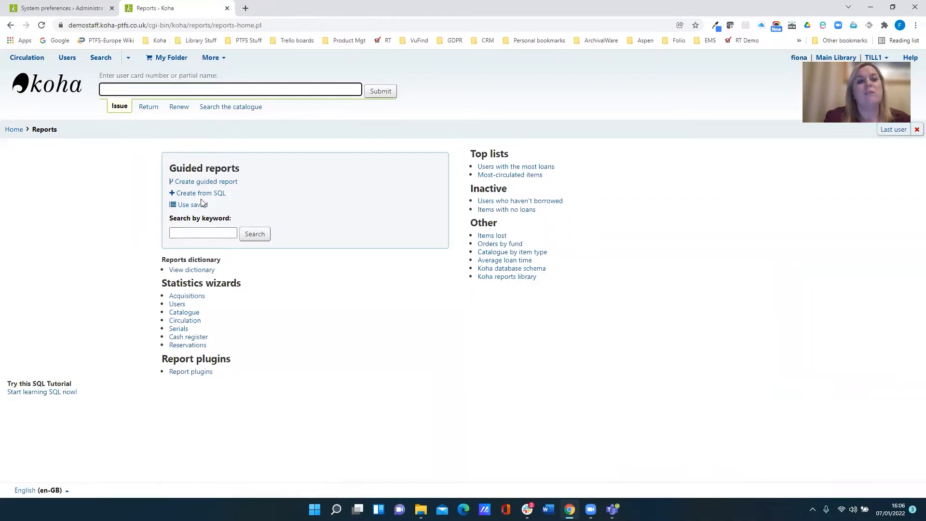
pyautogui.click(187, 205)
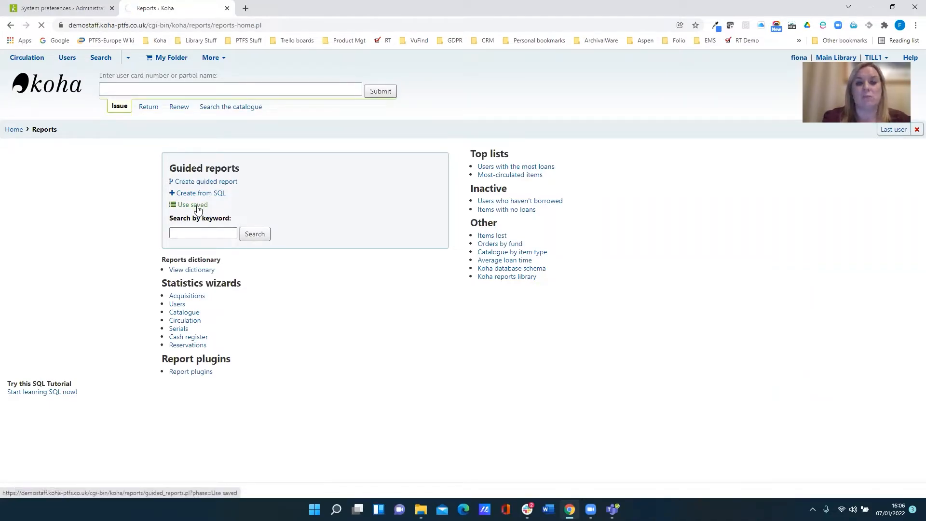
pyautogui.click(192, 204)
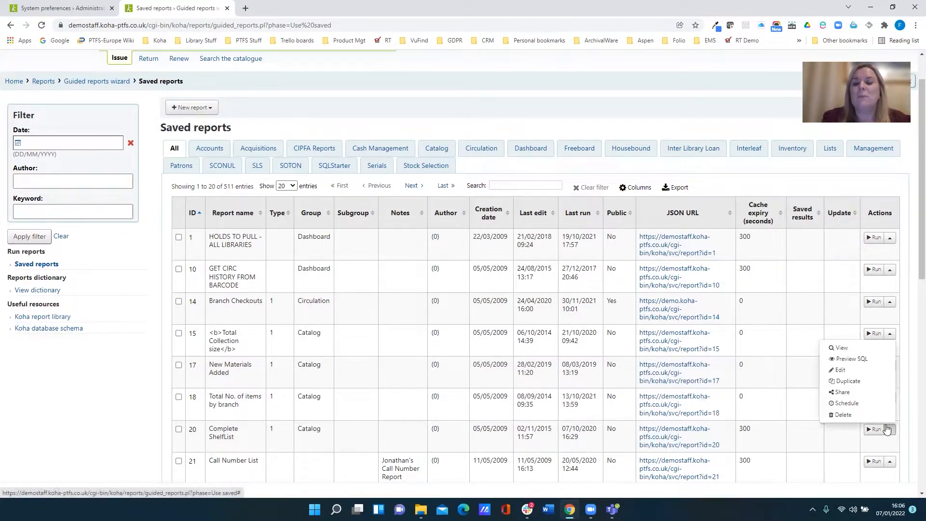
pyautogui.moveTo(841, 392)
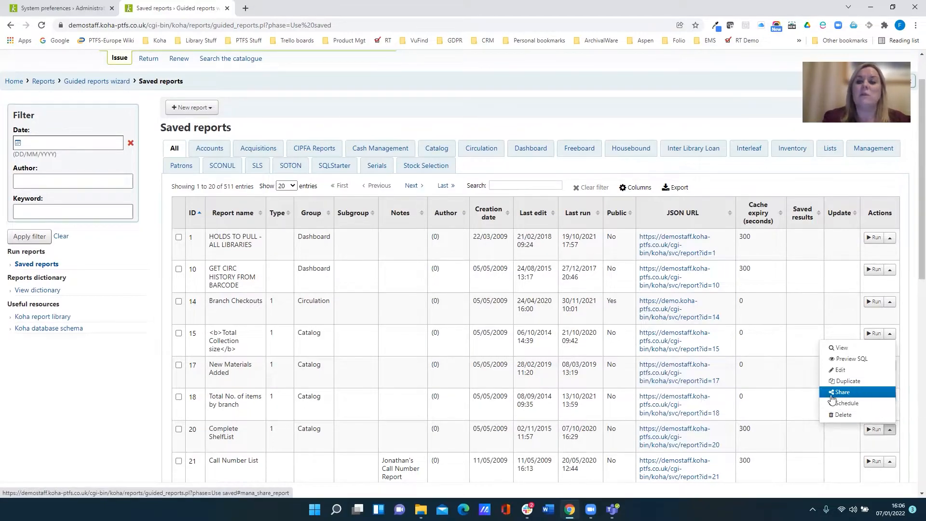
pyautogui.click(841, 392)
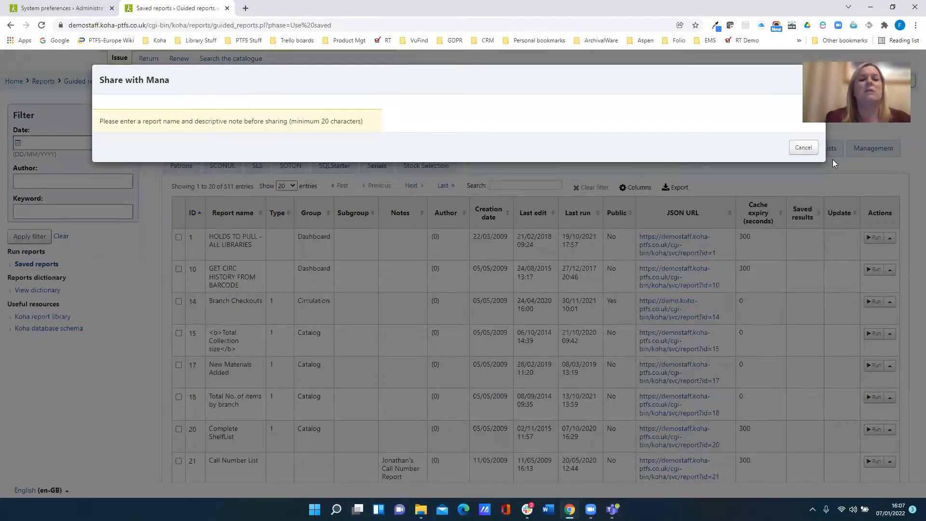
pyautogui.moveTo(802, 157)
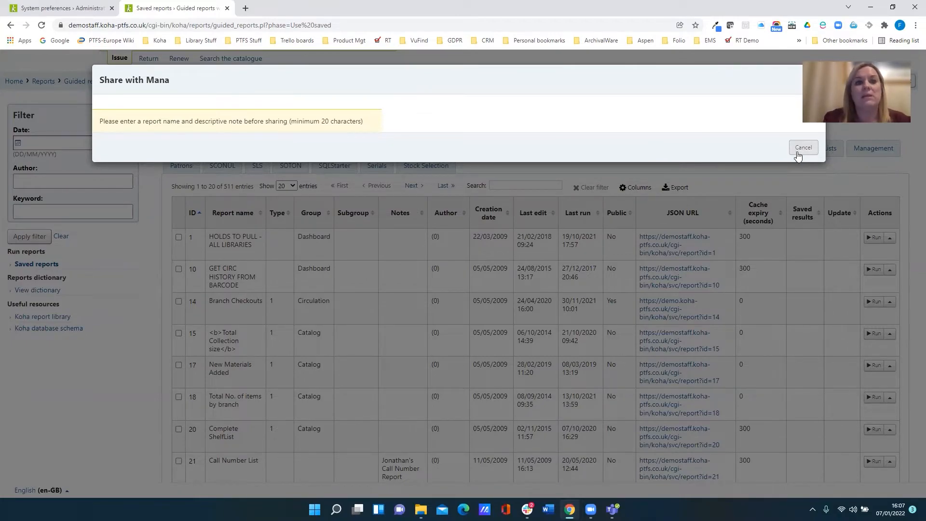
# Cancel the Share with Mana dialog and show the New report choices
pyautogui.click(802, 148)
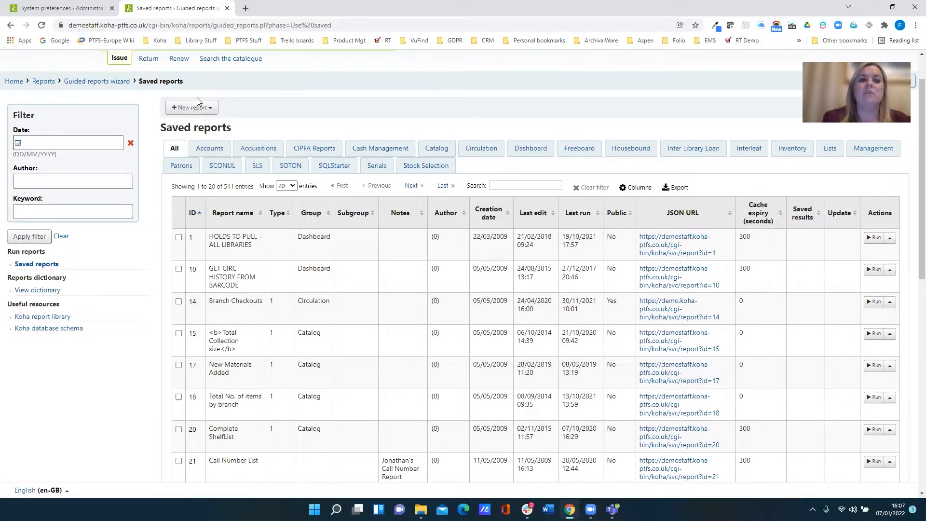
pyautogui.click(191, 107)
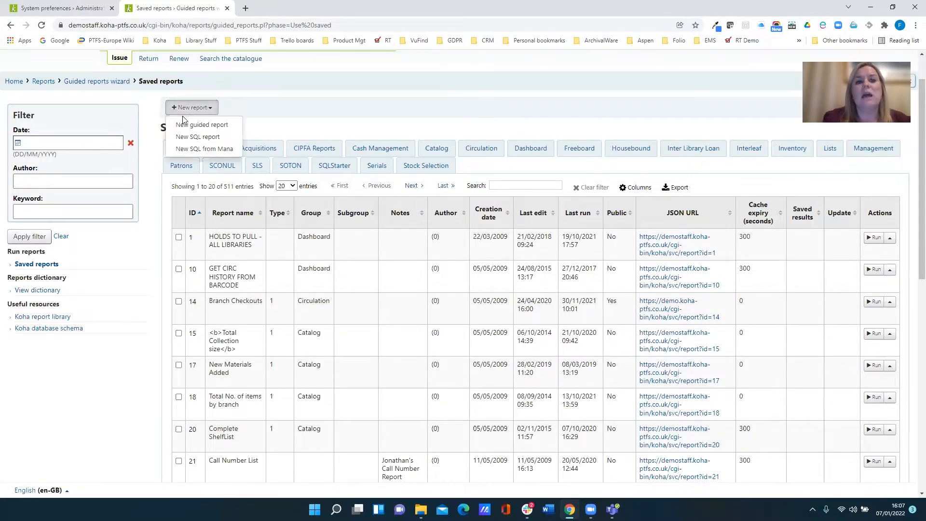
pyautogui.moveTo(203, 125)
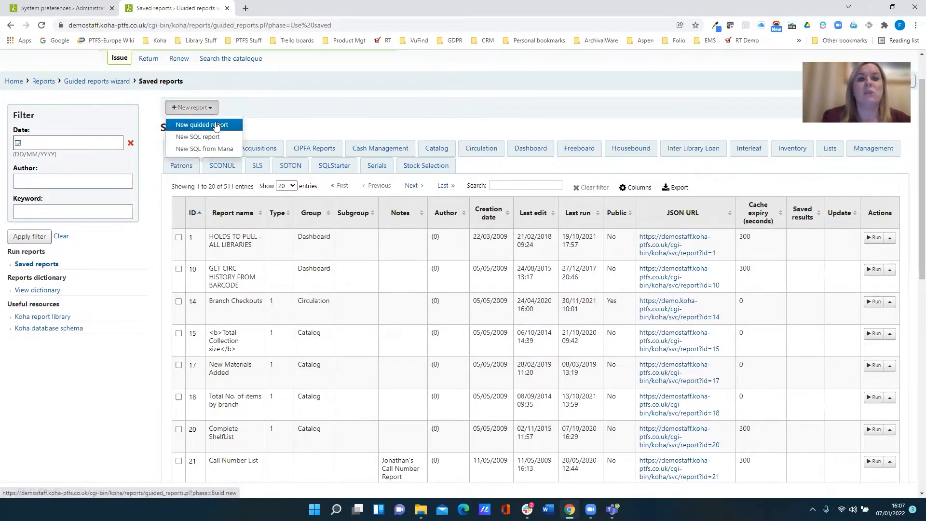
pyautogui.moveTo(203, 149)
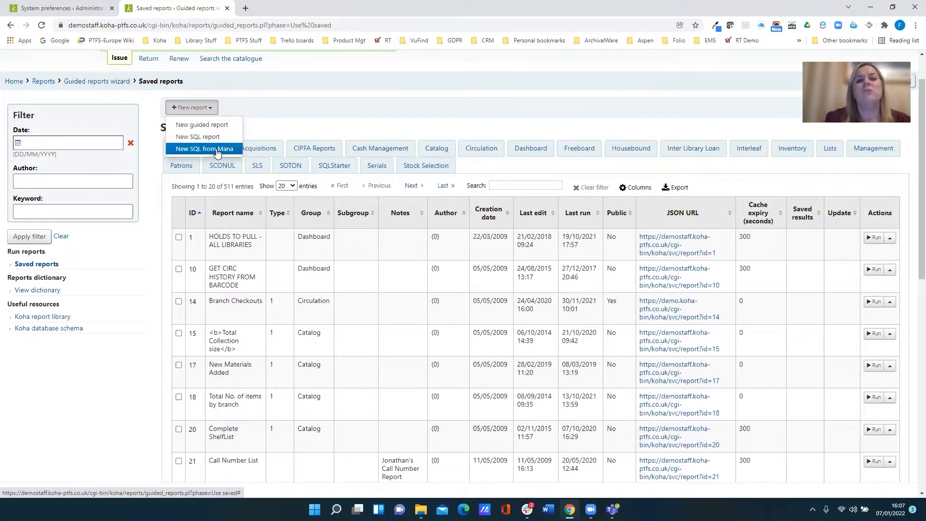
# Choose New SQL from Mana and search shared reports for the keyword 'transit'
pyautogui.click(203, 151)
pyautogui.write('transit')
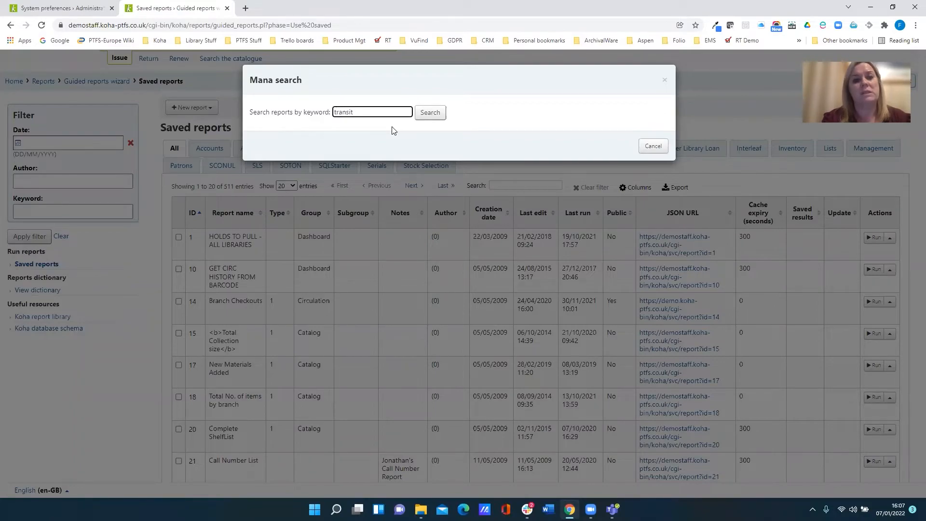
pyautogui.click(430, 112)
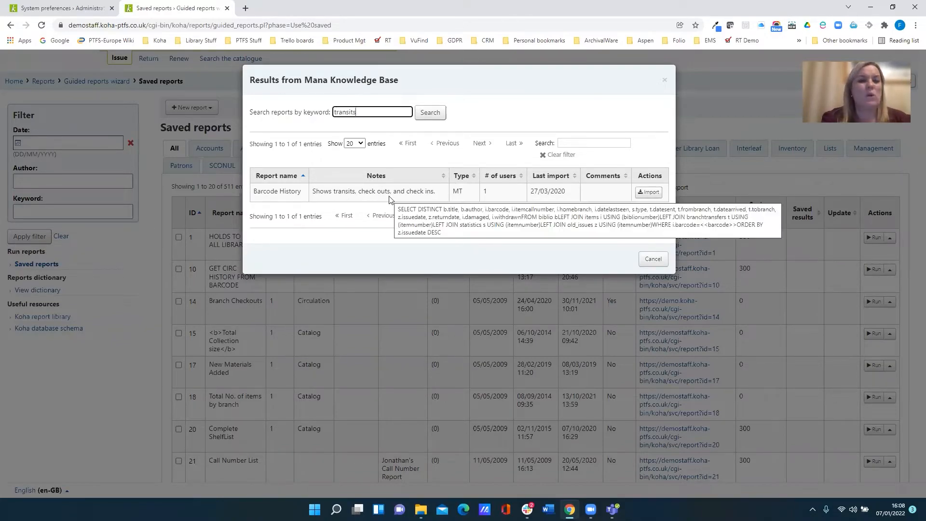
pyautogui.moveTo(381, 110)
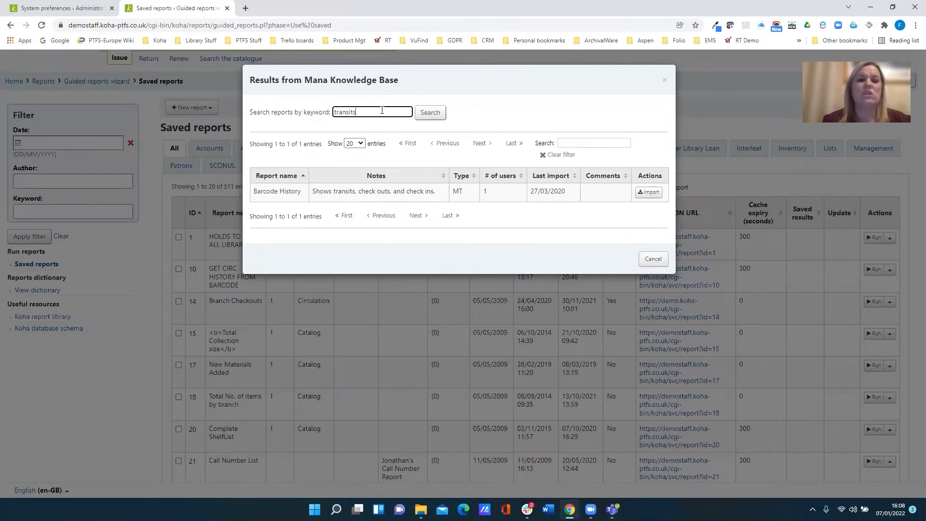
# Search Mana again with the keyword 'transit', listing 17 shared reports
pyautogui.press('Backspace')
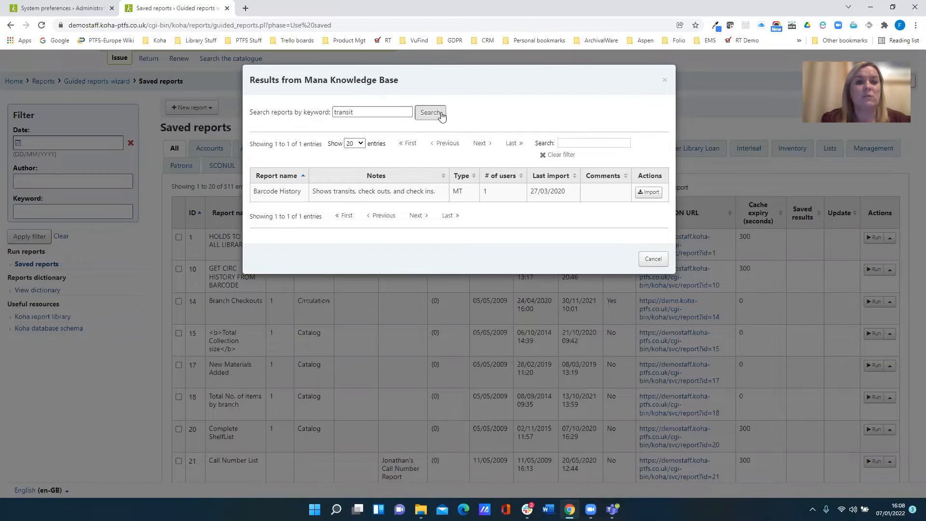
pyautogui.click(430, 112)
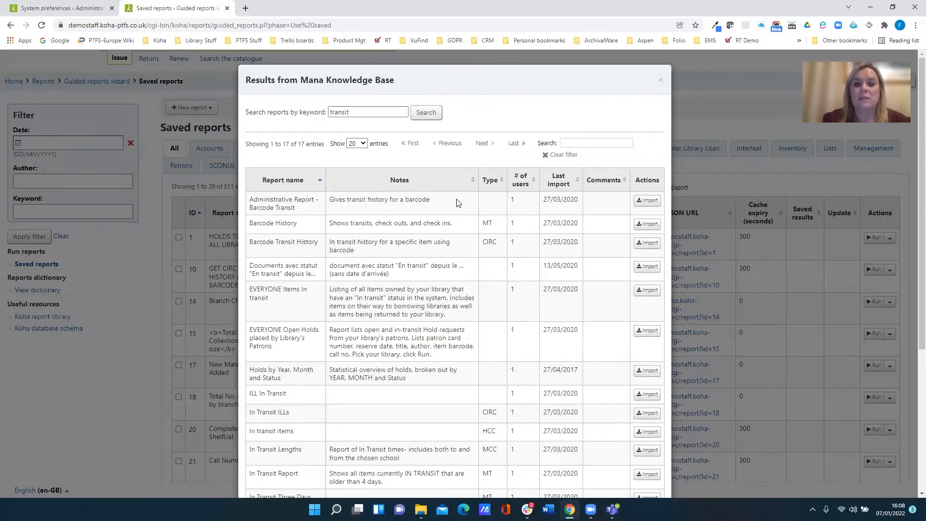
pyautogui.moveTo(428, 315)
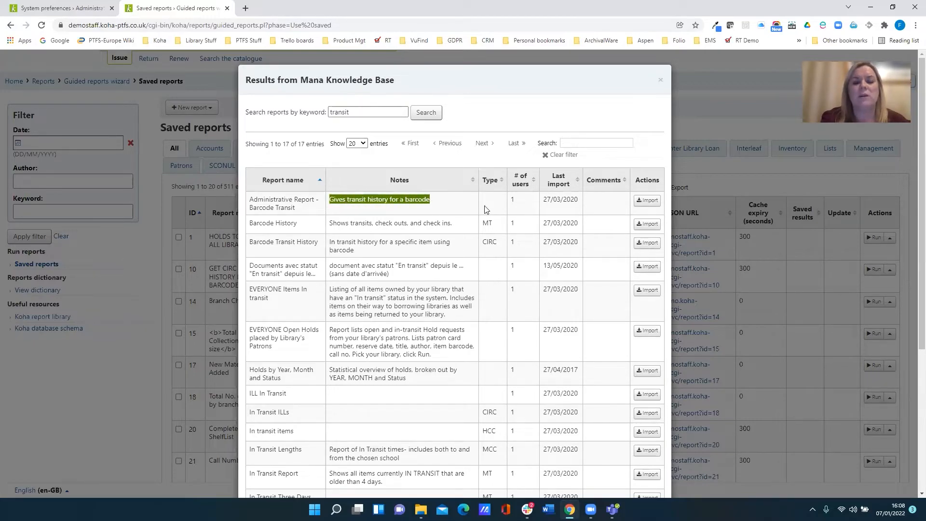
pyautogui.moveTo(418, 213)
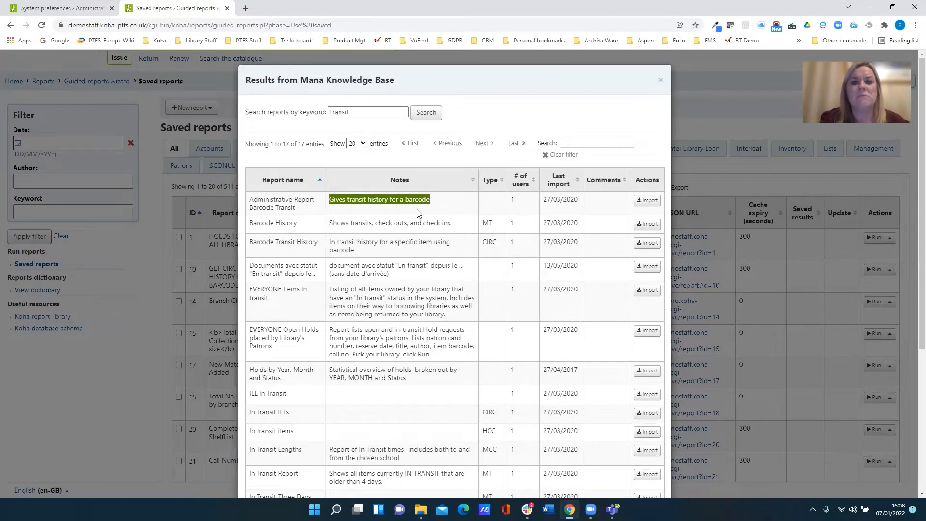
pyautogui.moveTo(681, 209)
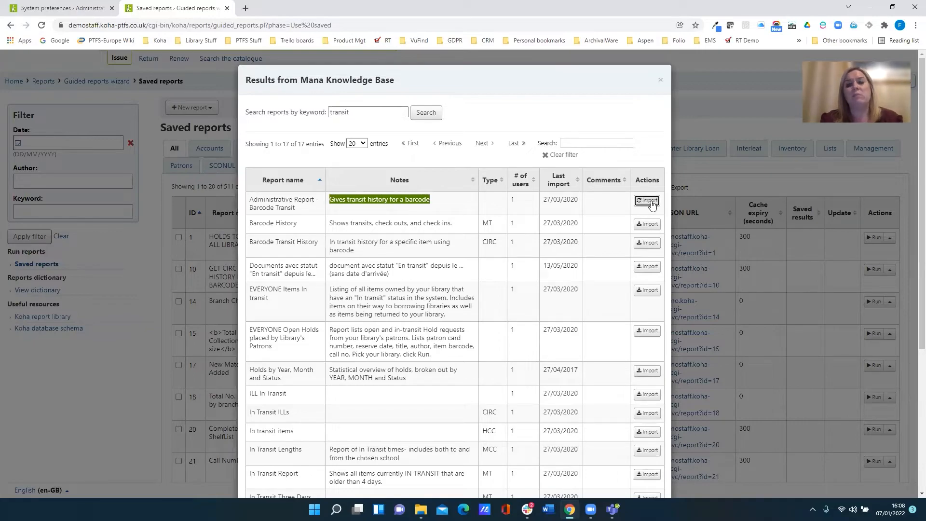
# Import 'Administrative Report - Barcode Transit' from Mana as saved report 596
pyautogui.click(647, 200)
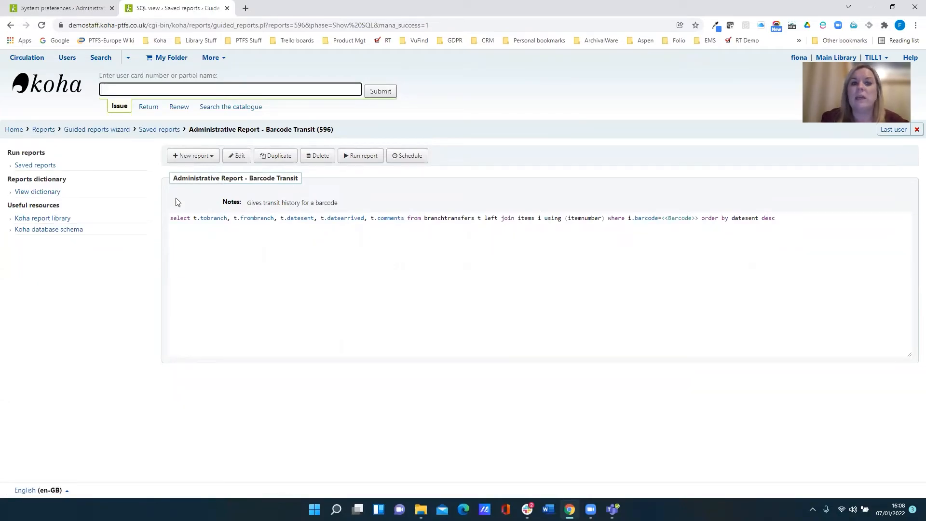
pyautogui.moveTo(833, 257)
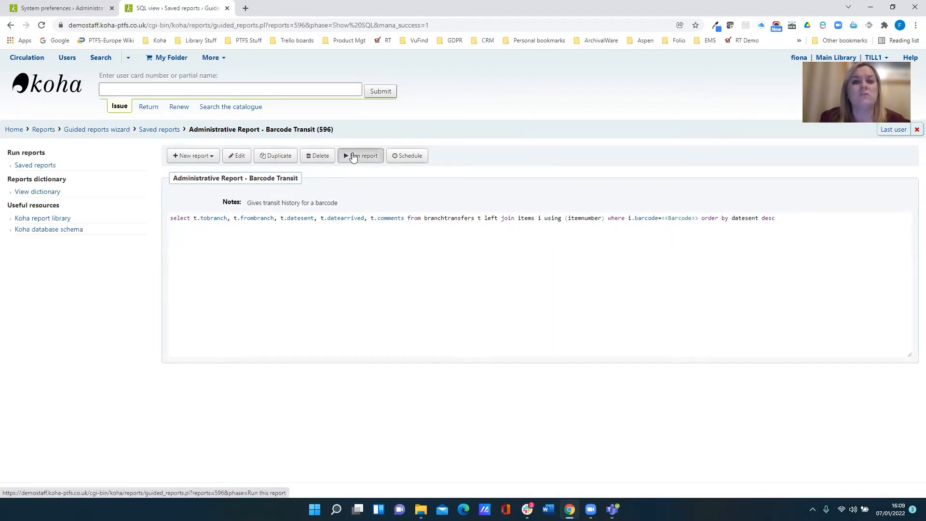
# Run report 596 for barcode 9002, returning three forced branch transfers at MAIN
pyautogui.click(361, 155)
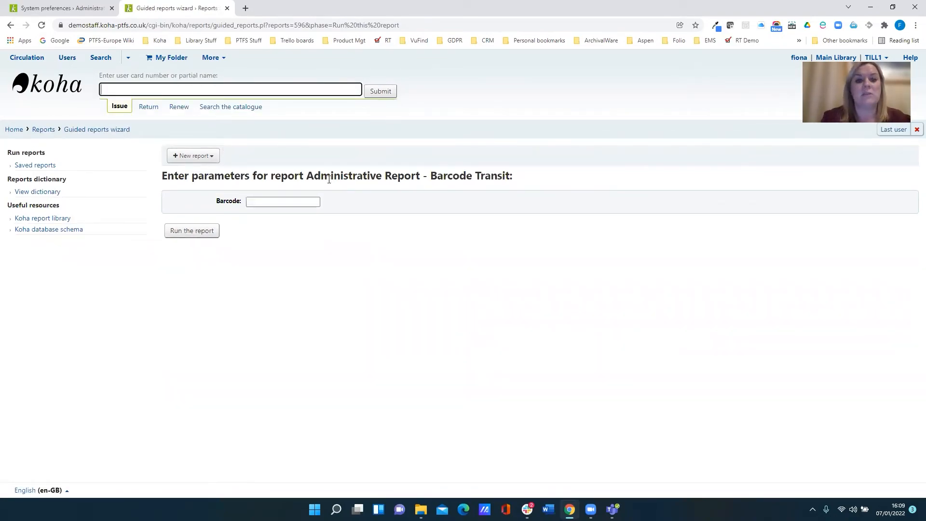
pyautogui.click(283, 202)
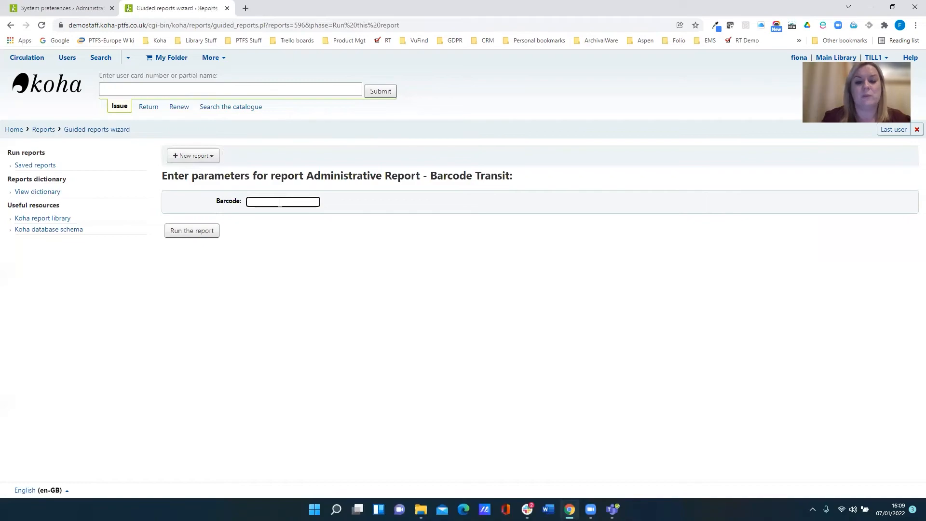
pyautogui.write('9002')
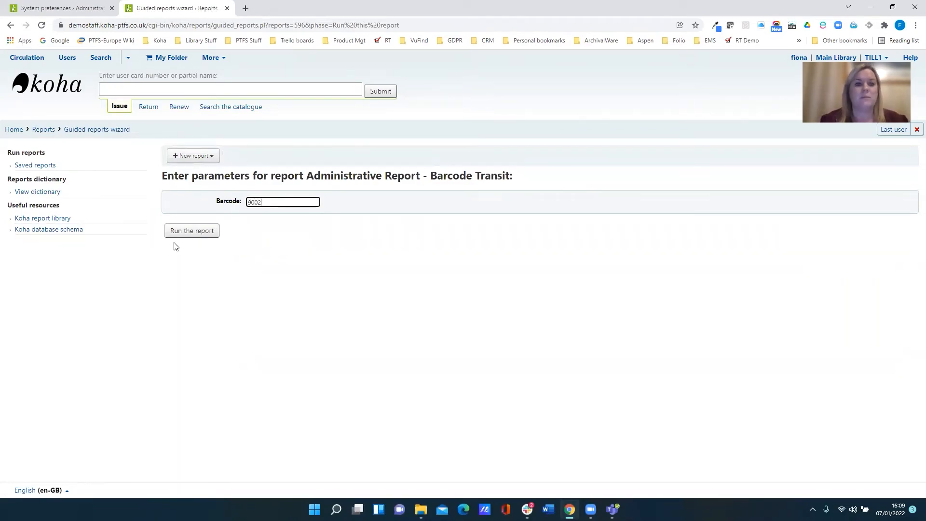
pyautogui.click(191, 231)
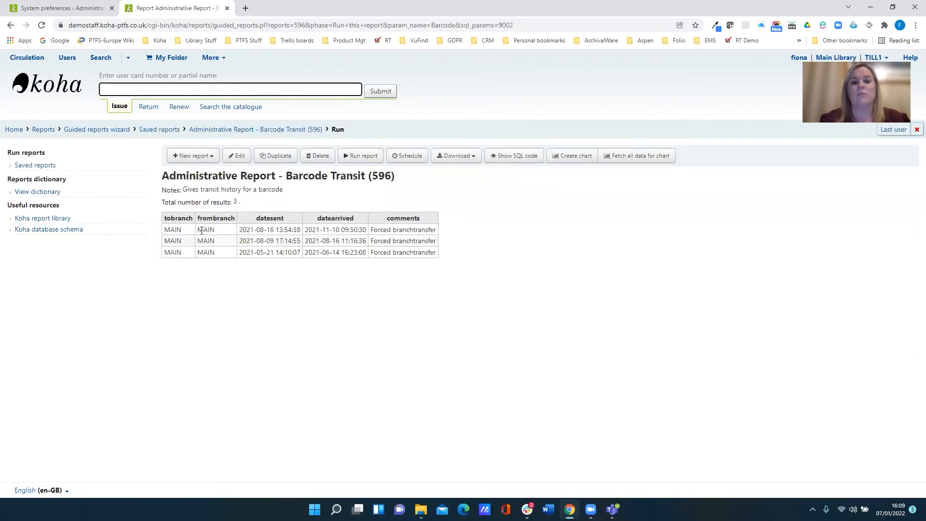
pyautogui.moveTo(412, 278)
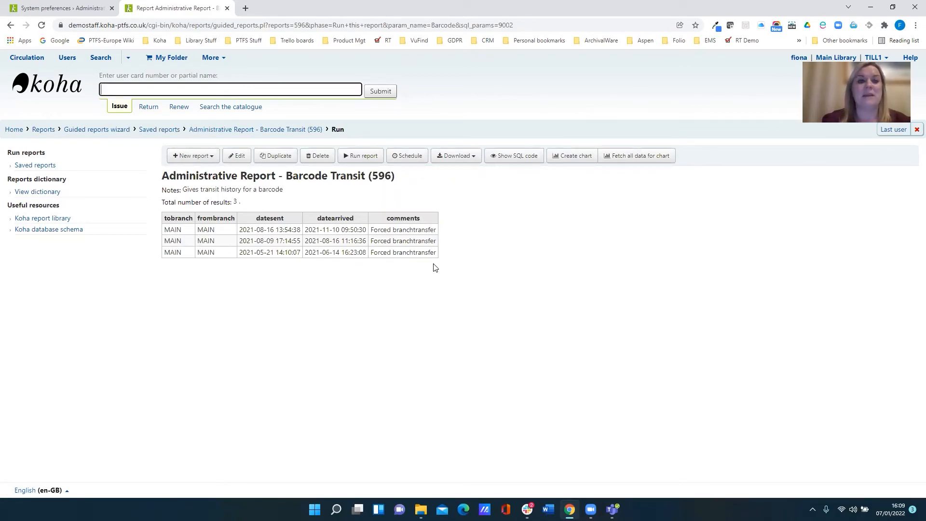
pyautogui.moveTo(673, 296)
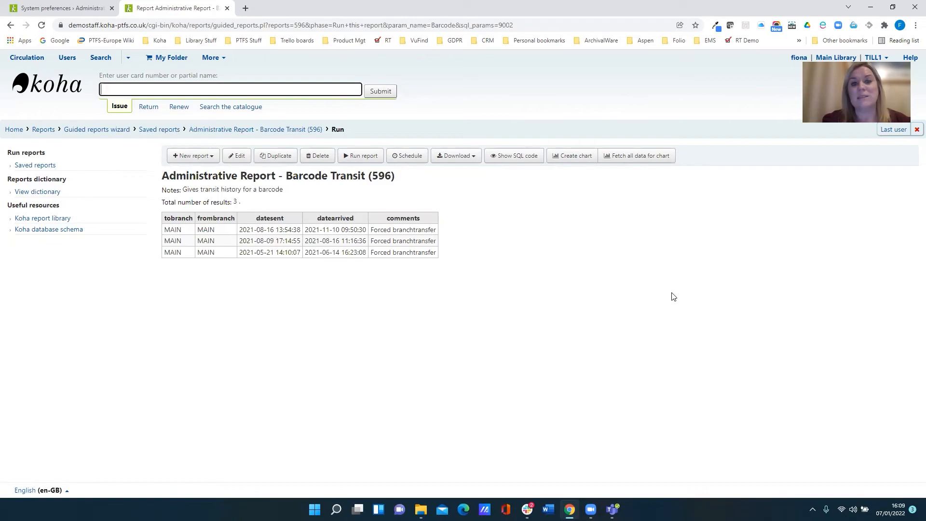
pyautogui.moveTo(668, 298)
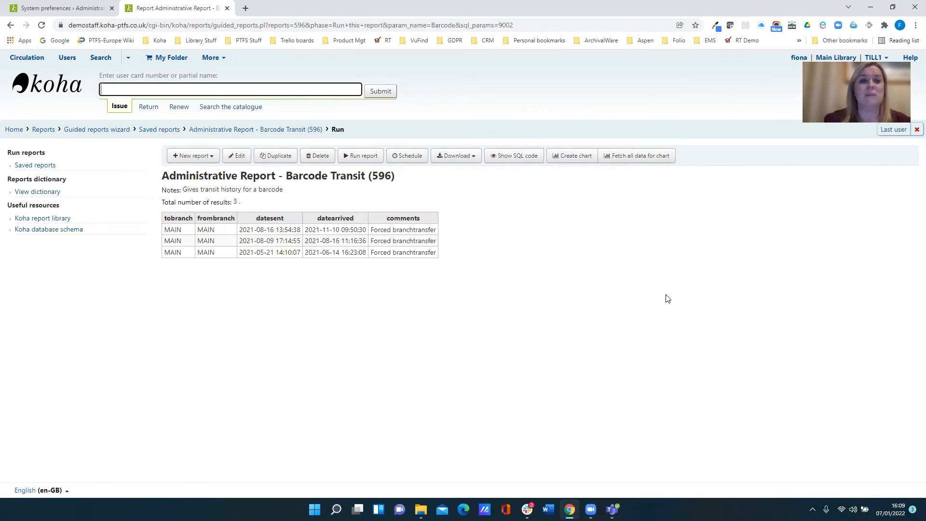
pyautogui.moveTo(635, 303)
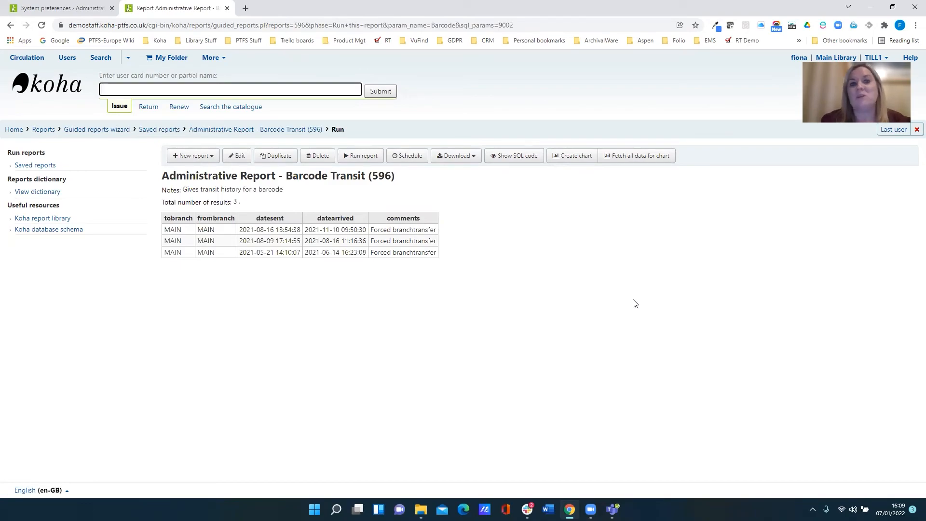
pyautogui.moveTo(573, 254)
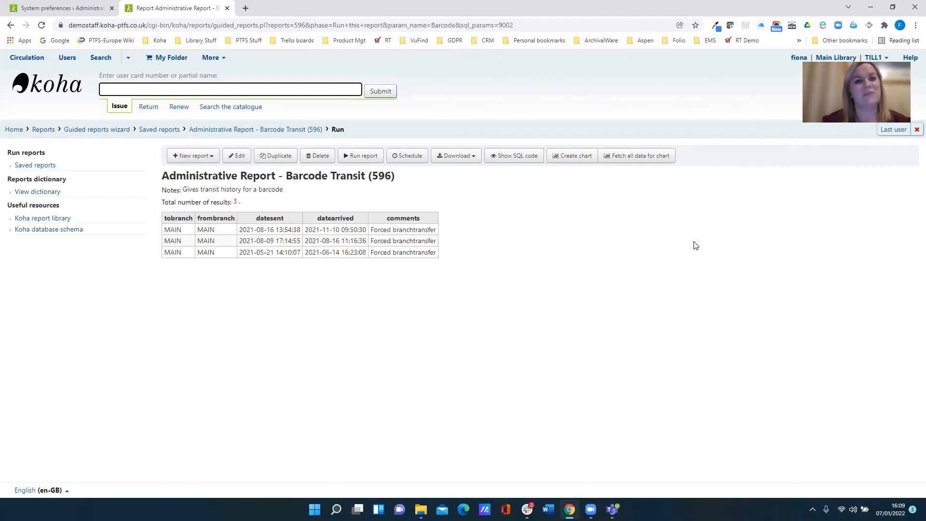
pyautogui.moveTo(670, 164)
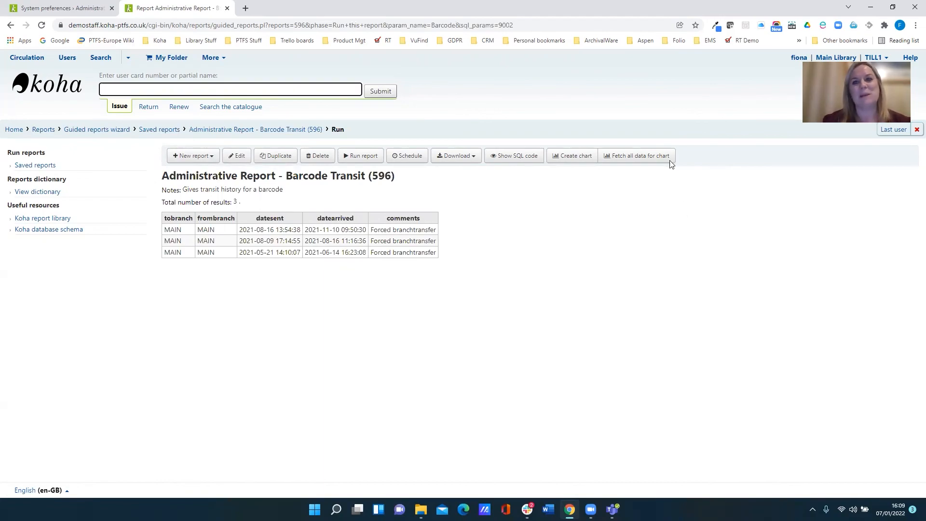